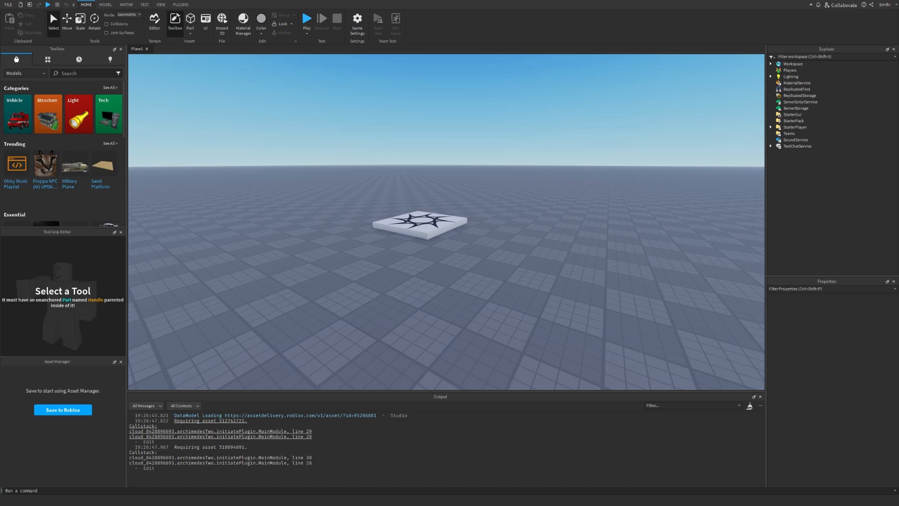
mouse_move(471, 340)
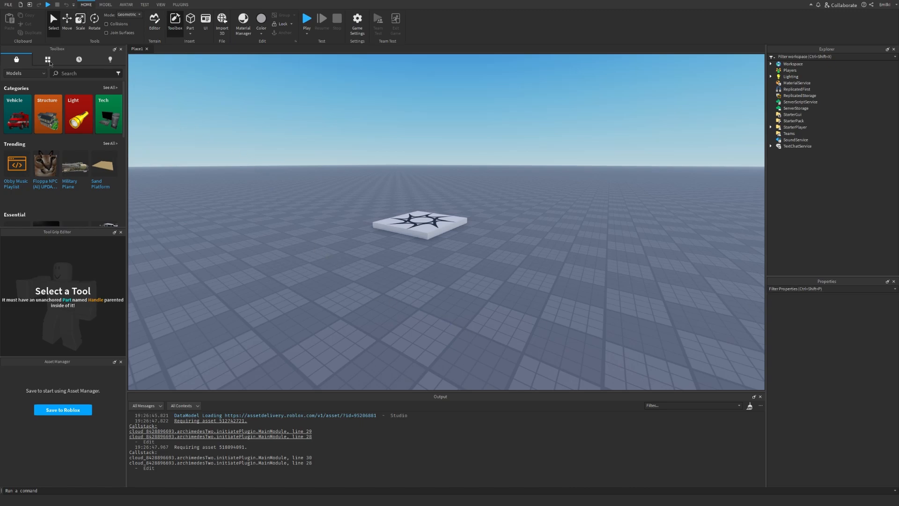
Step: Insert the Crop model from My Models and arrange nine copies in a 3x3 grid
left_click(47, 59)
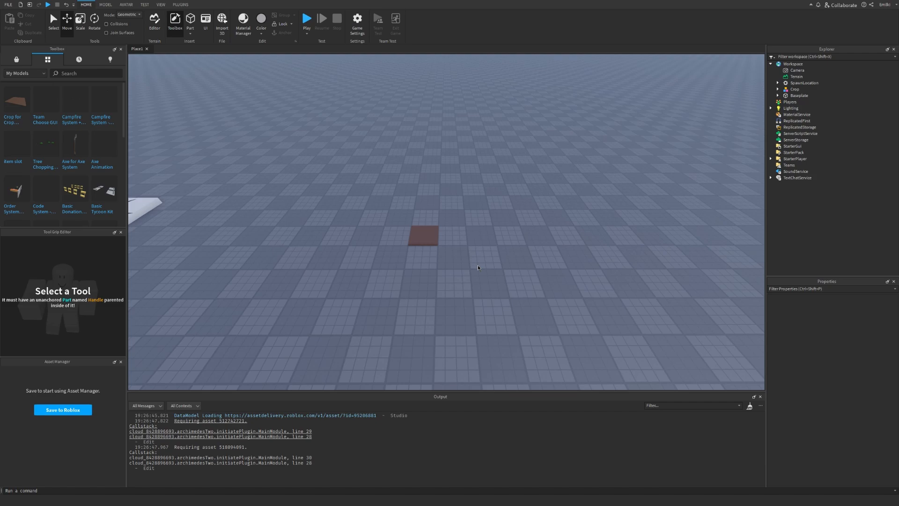
left_click(422, 239)
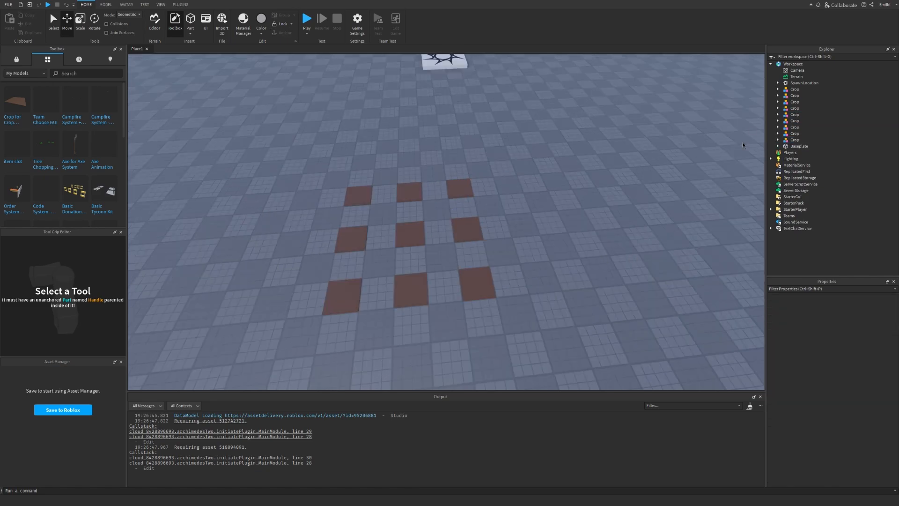
Step: Add a Workspace folder named CropsFolder and drag all nine Crop models into it
left_click(785, 64)
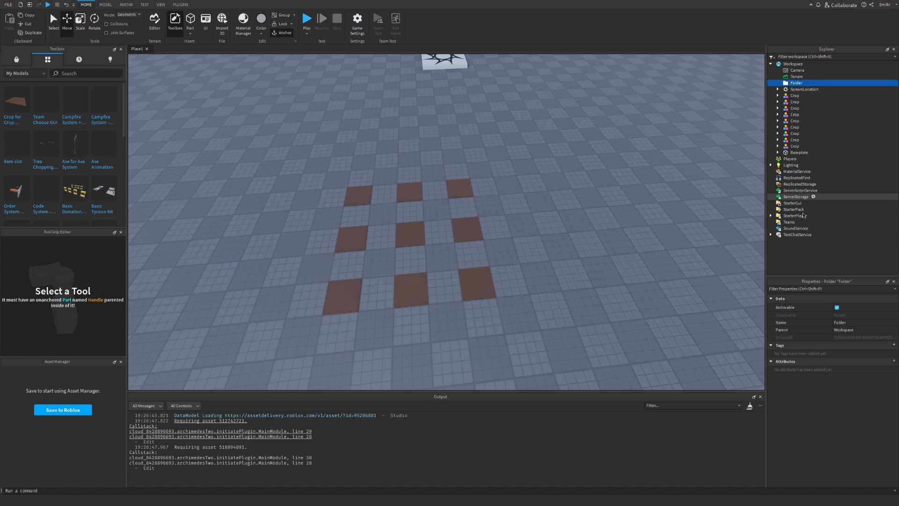
double_click(839, 322)
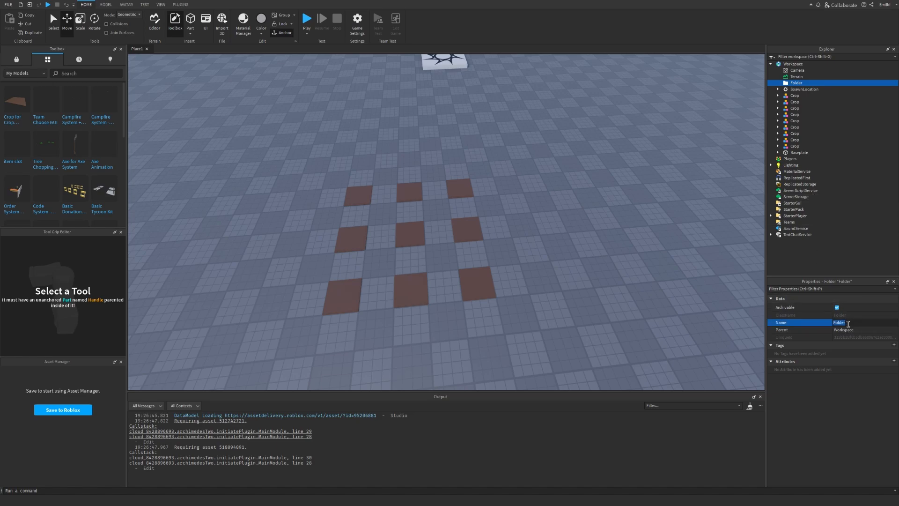
type("Crops")
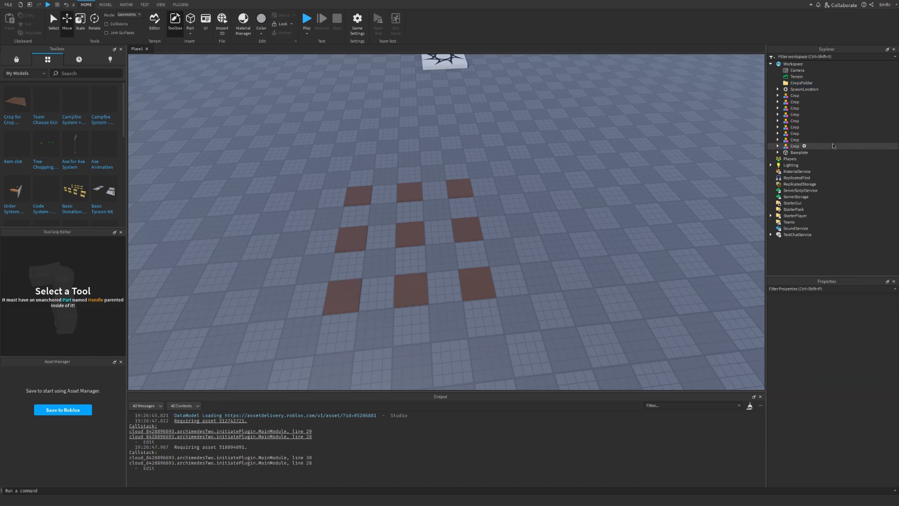
left_click(794, 96)
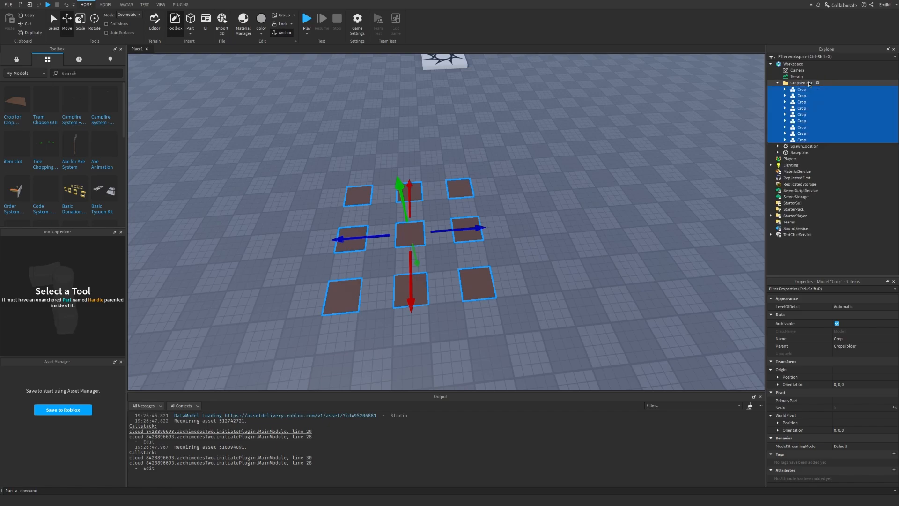
left_click(519, 231)
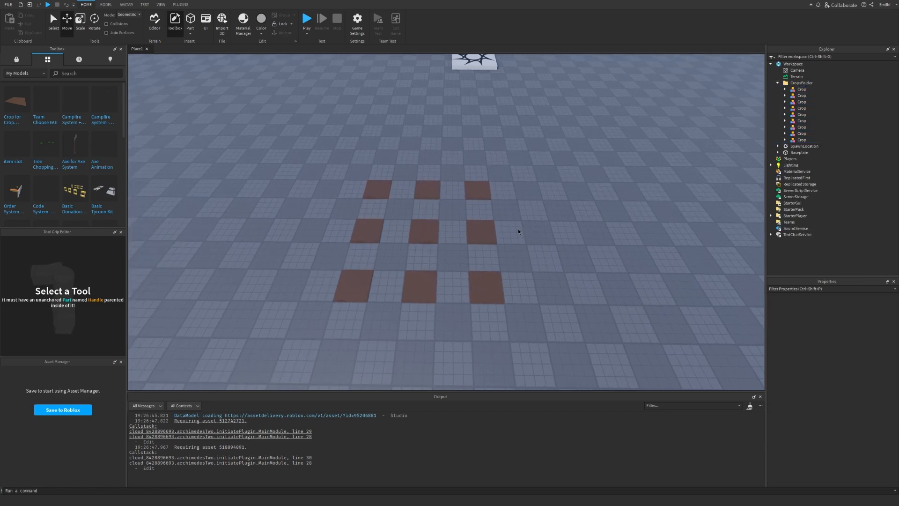
Step: Insert a Script under ServerScriptService and rename it LeaderstatsHandler
left_click(800, 190)
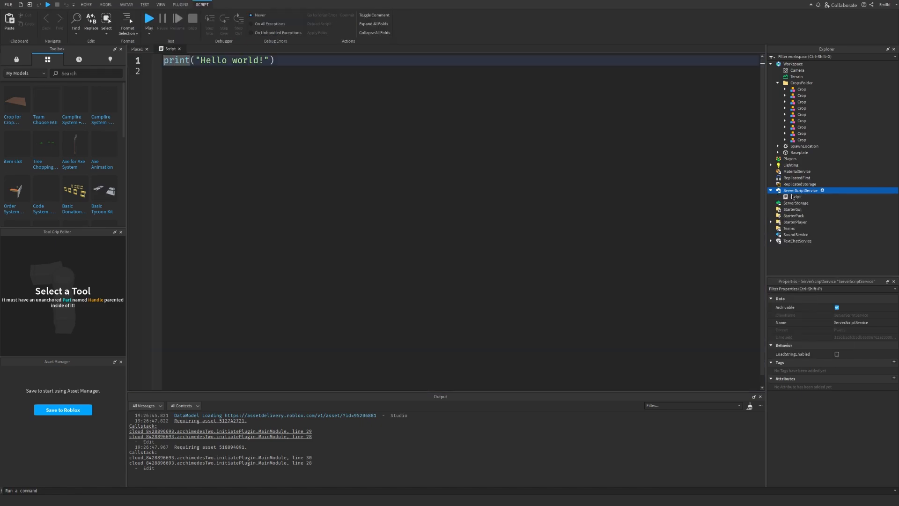
left_click(796, 197)
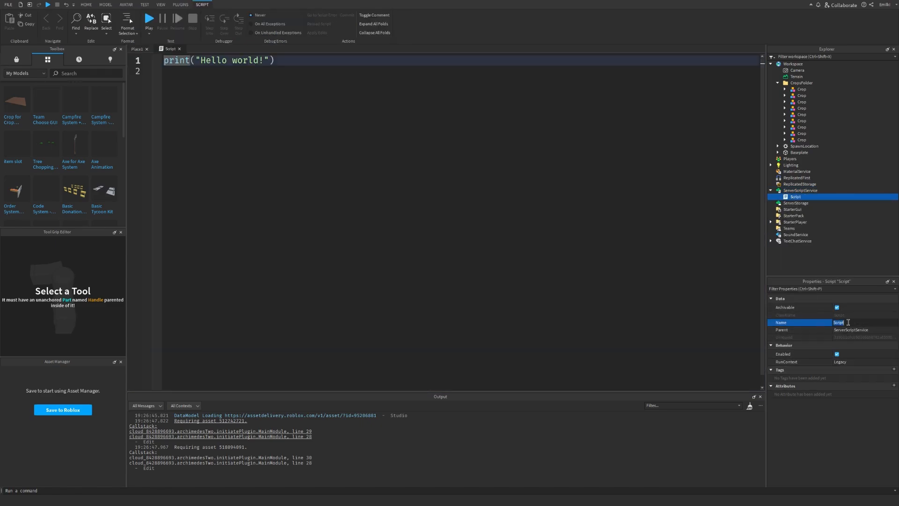
type("Leaders")
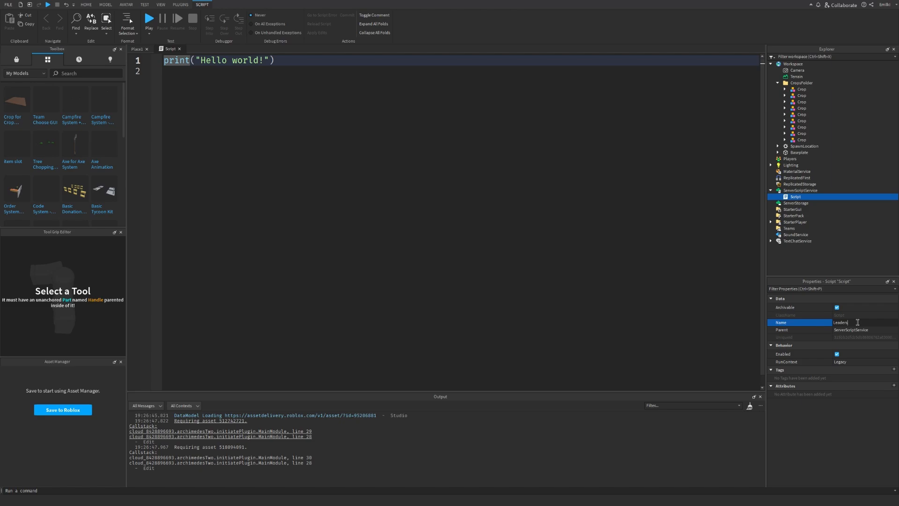
type("LeaderstatsHandler")
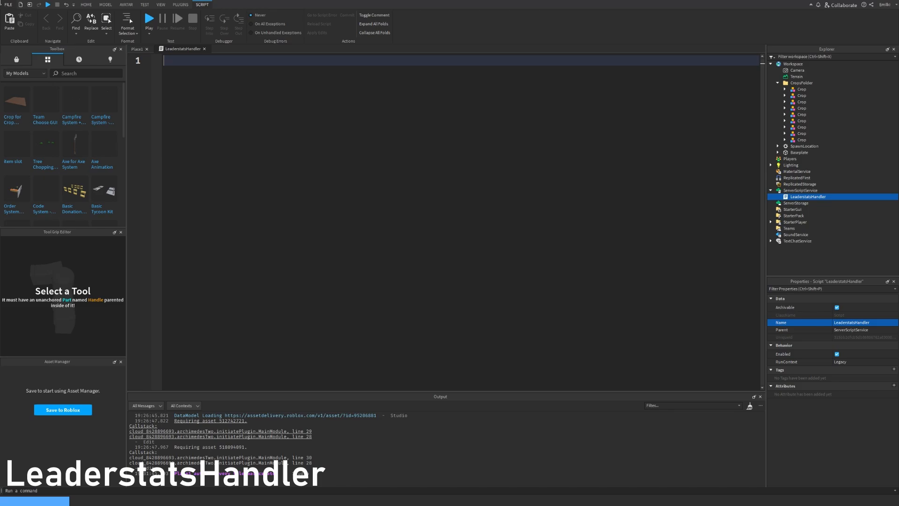
Step: Get the Players service and connect a PlayerAdded handler that creates a leaderstats Folder
type("local")
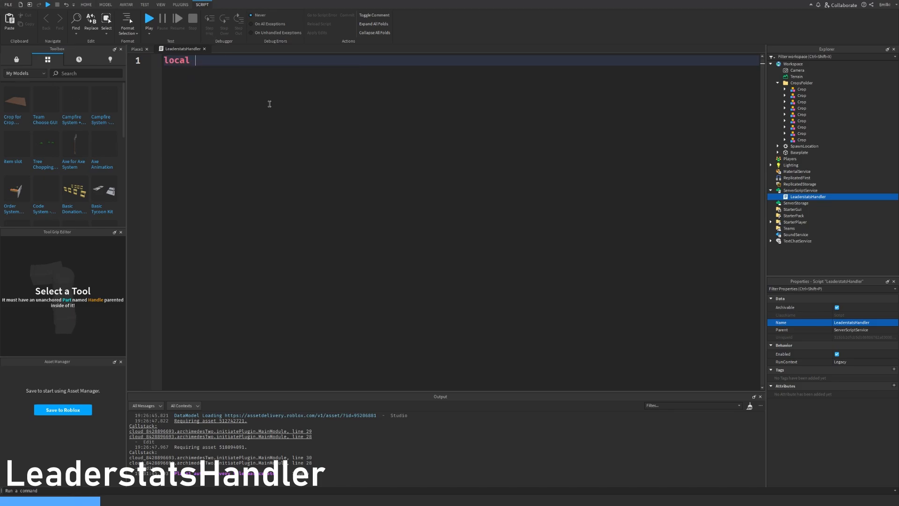
type("Players = g")
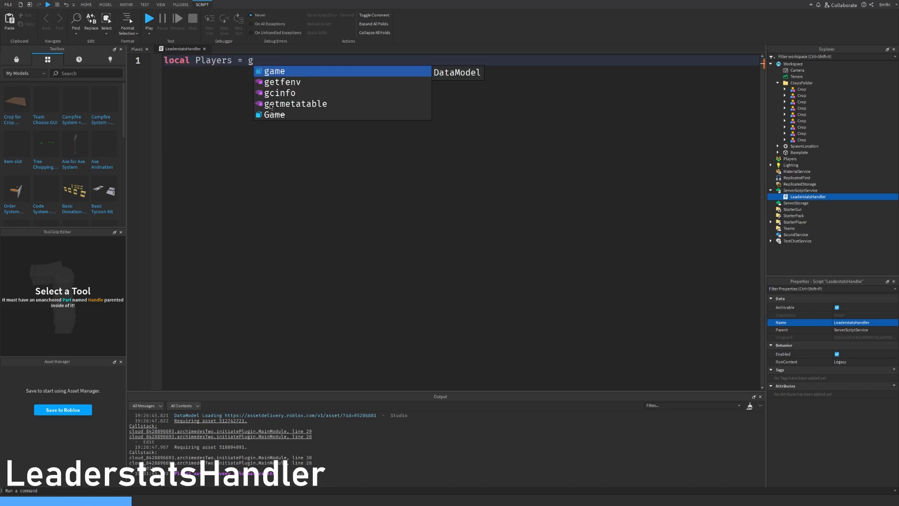
type("ame:GetService(\"\")")
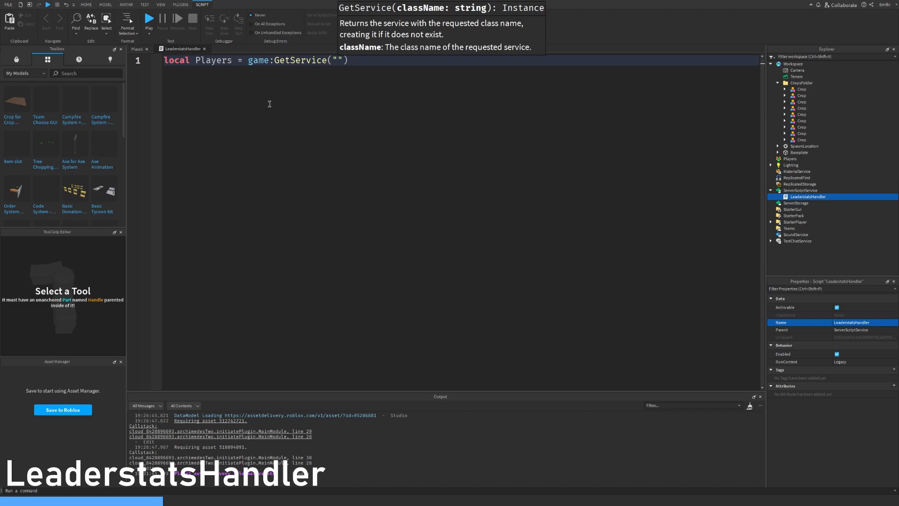
type("Players")
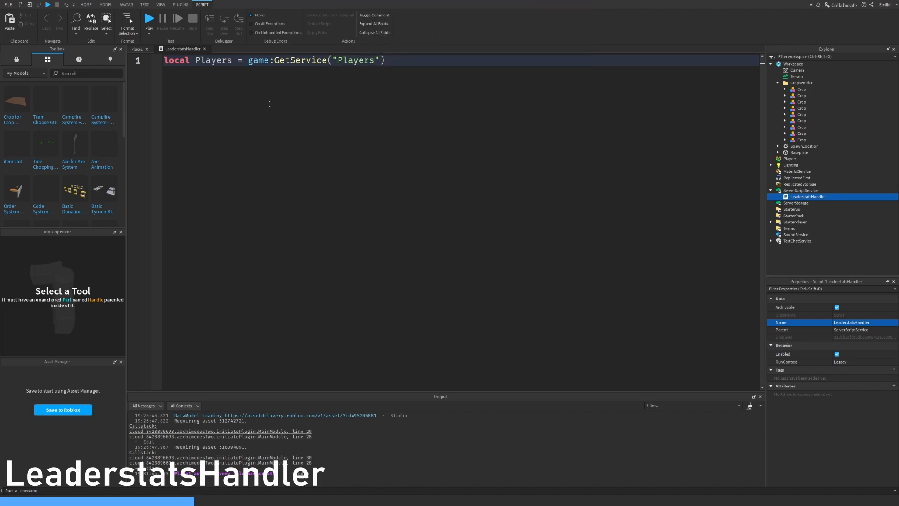
type("Players.PlayerAdded")
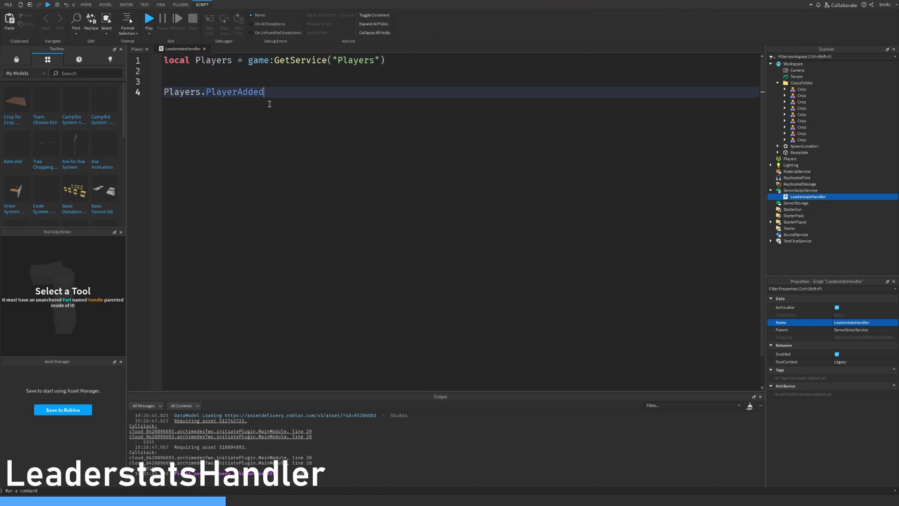
type(":Connect(function()")
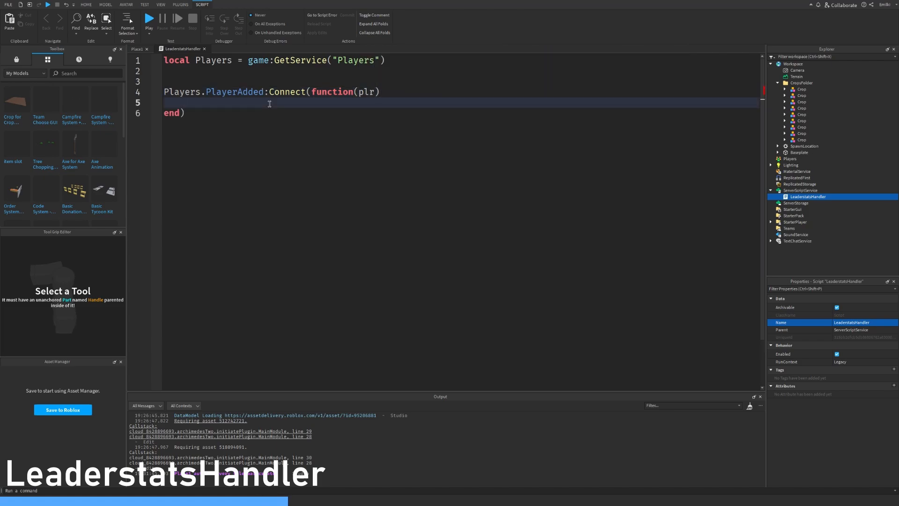
type("local folder")
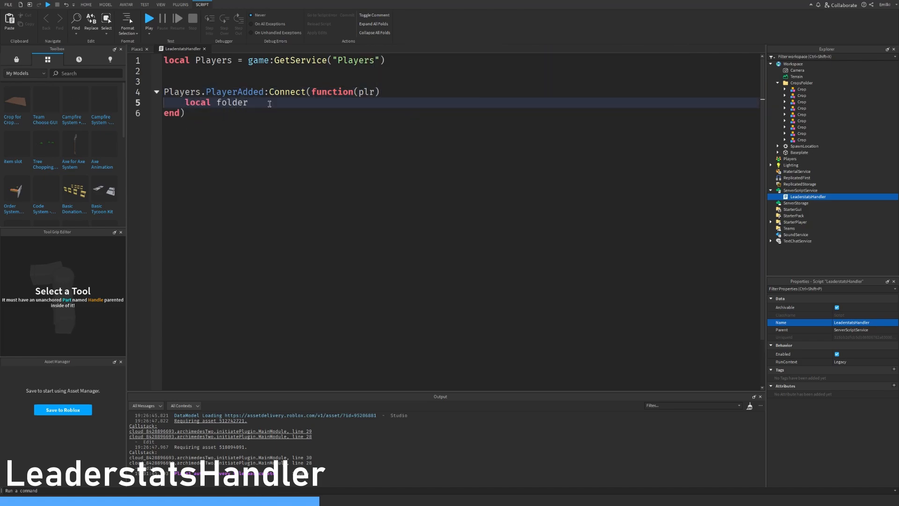
type("= Instance.new(")
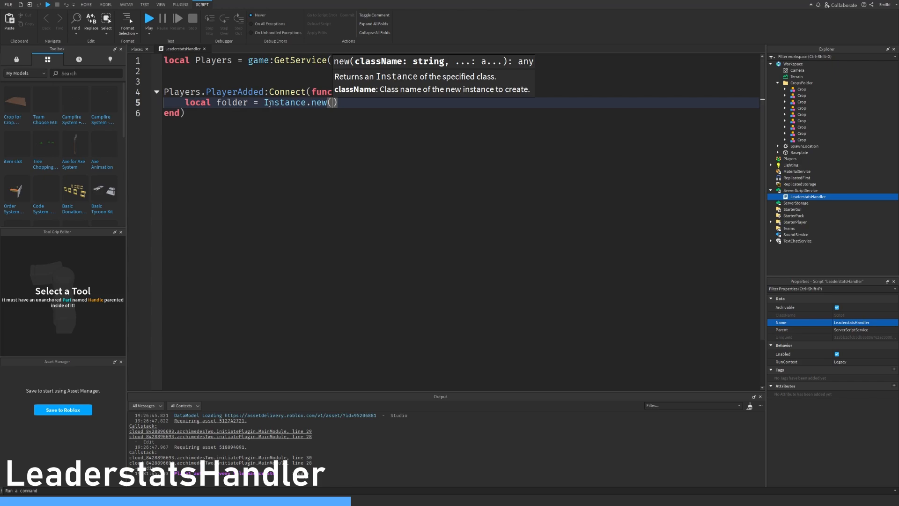
type("\"Folder\"")
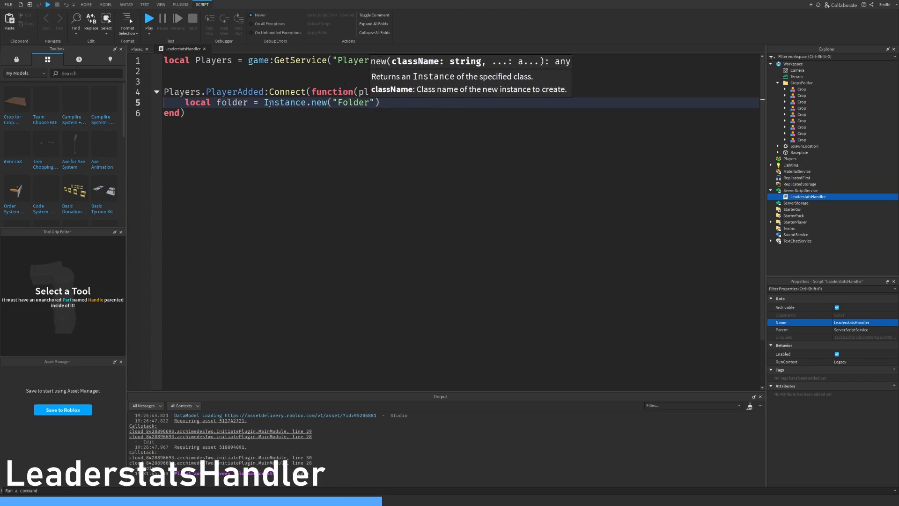
type("folder.Name = \"leaderstats")
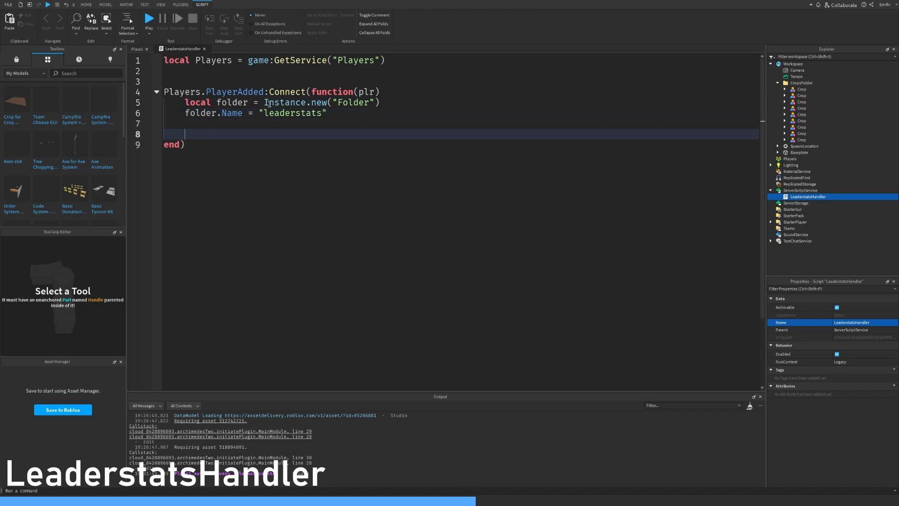
Step: Create a Wheat value inside the folder and parent the folder to the player
type("local")
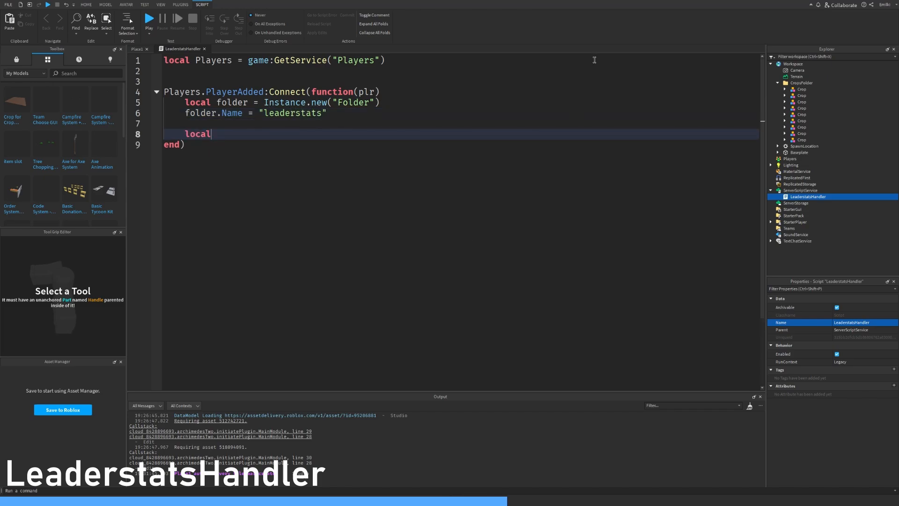
type("wheat = Instance.new(\"IntValue")
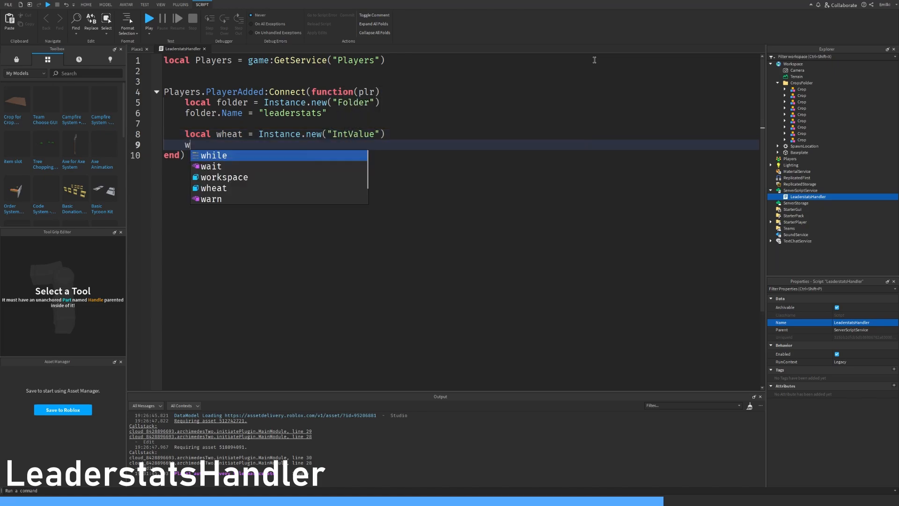
type("wheat.Name")
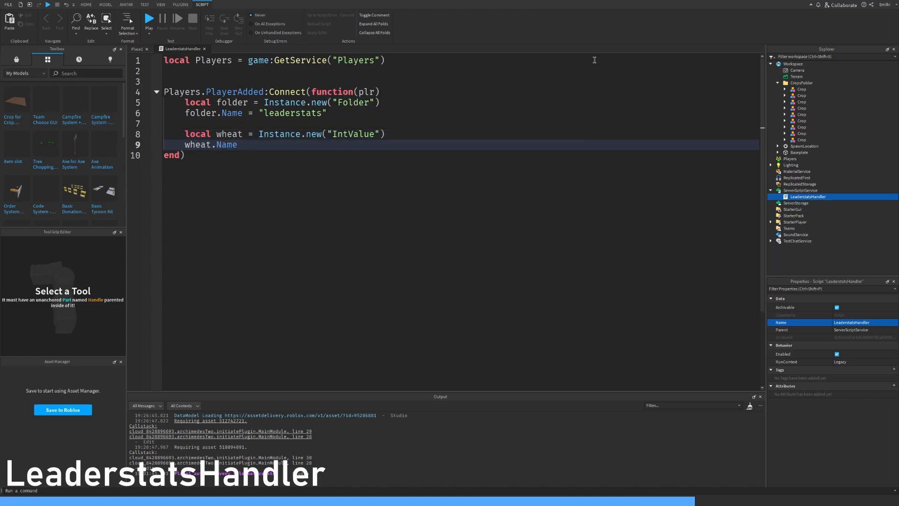
type("= \"Wheat\"")
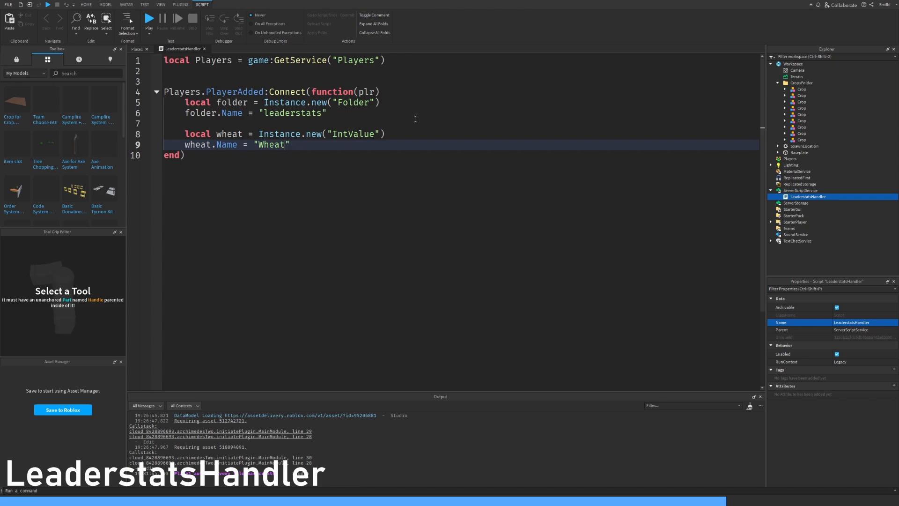
double_click(271, 144)
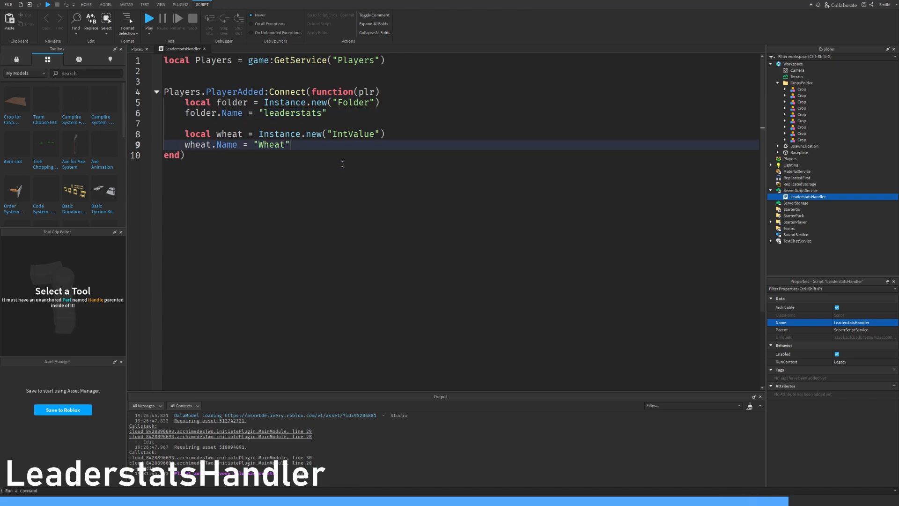
type("wheat.")
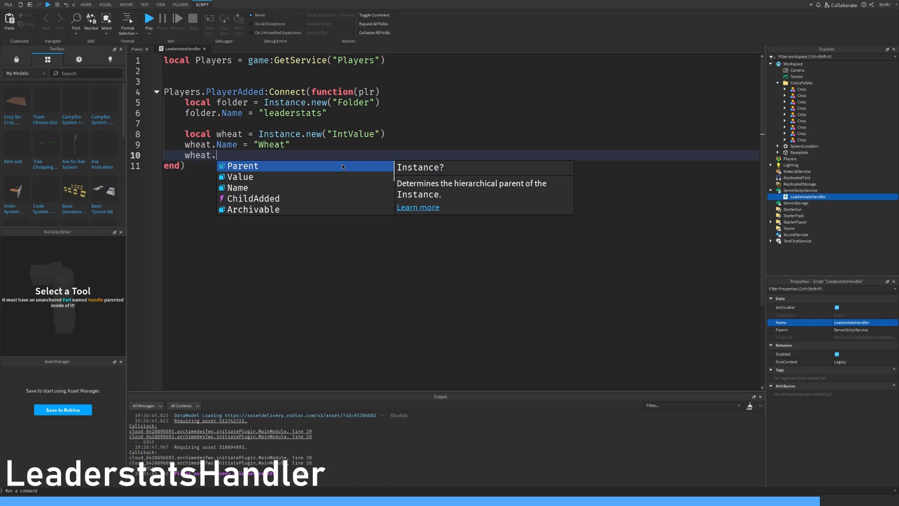
type("Parent = folder")
type("folder.P")
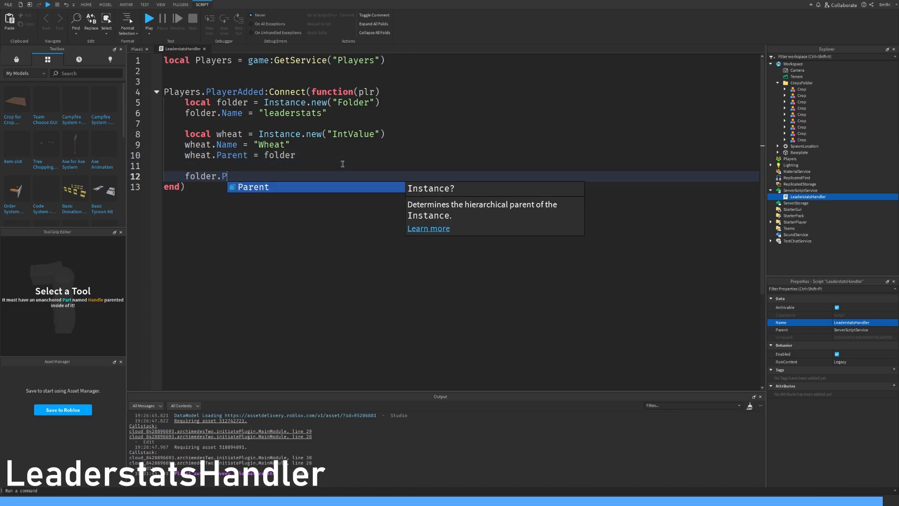
type("arent = plr")
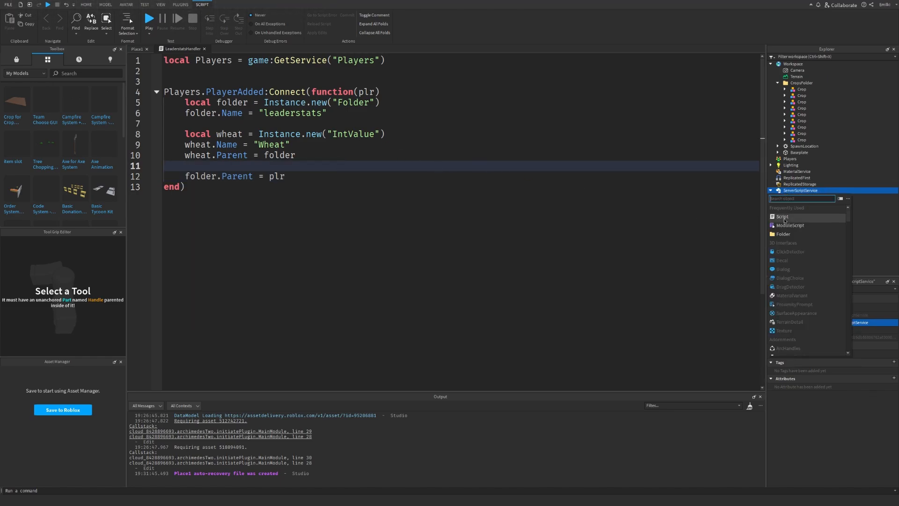
Step: Add the CropsHandler script and begin typing the local CropsFolder line
left_click(783, 217)
type("CropsHandler")
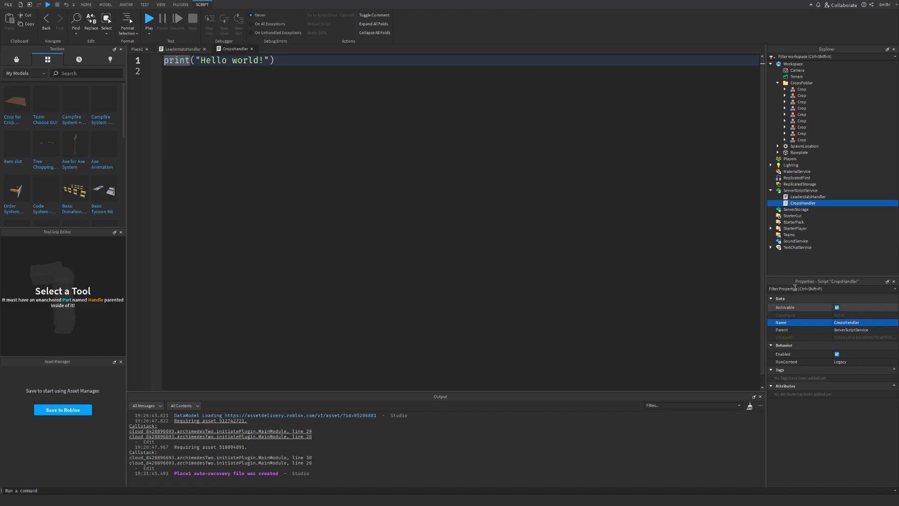
type("local CropsFolder <")
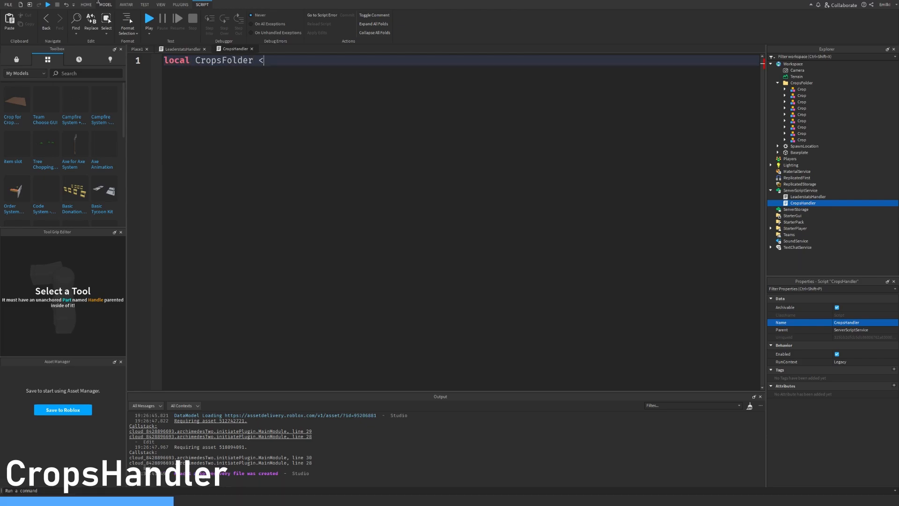
Step: Point CropsFolder at the workspace folder and declare growTime = 15
type("= workspace:WaitForChild(\"CropsFolder")
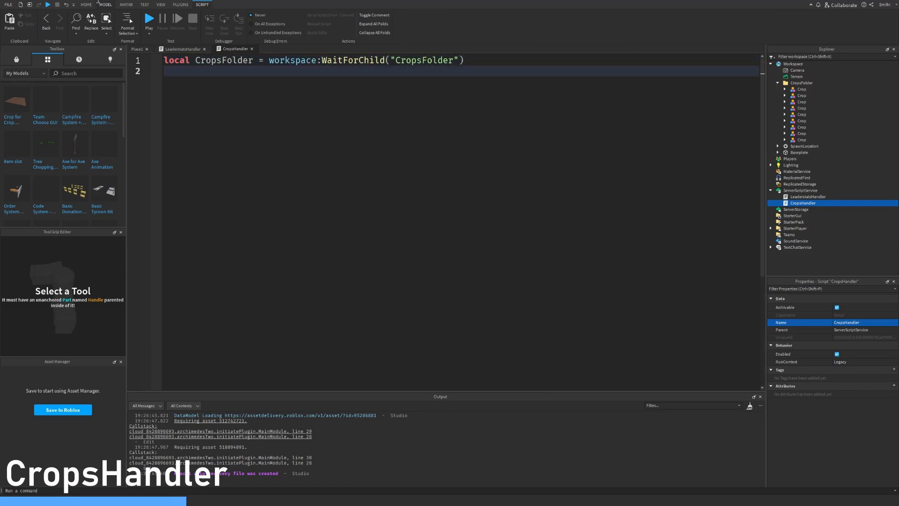
type("local growTime =")
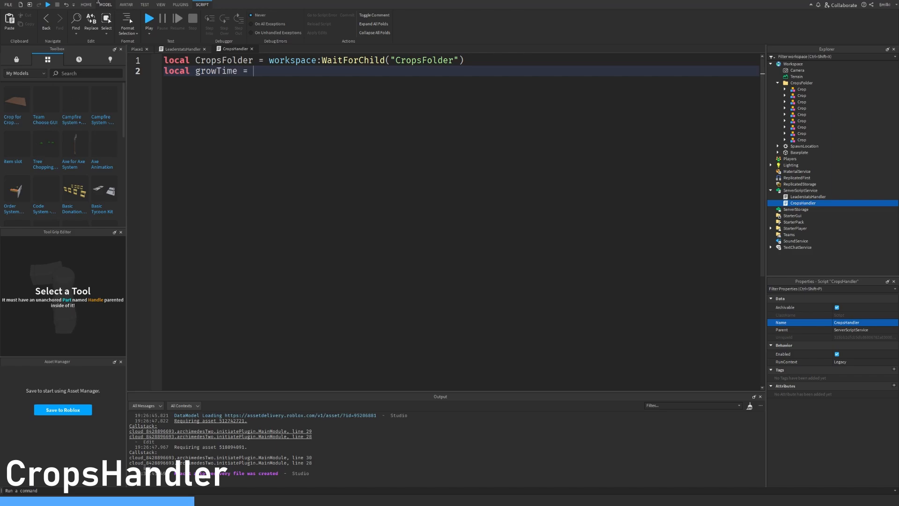
type("...")
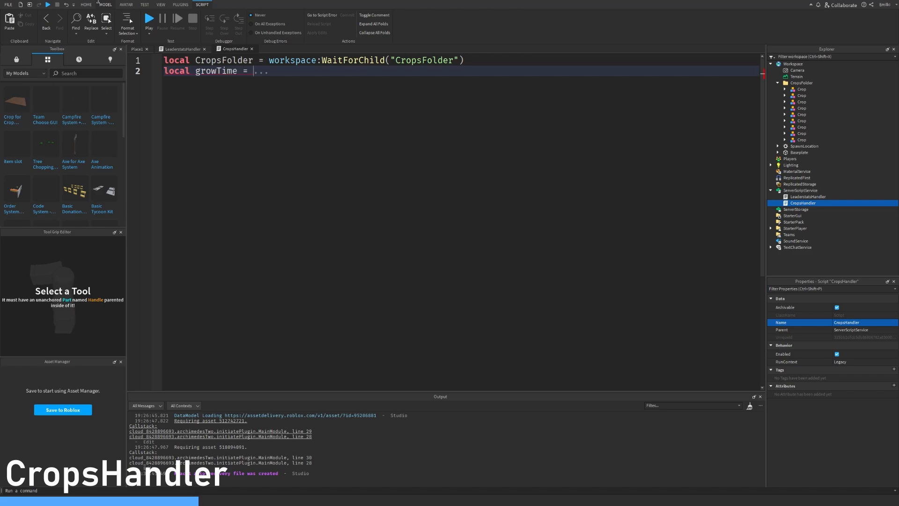
key("Backspace")
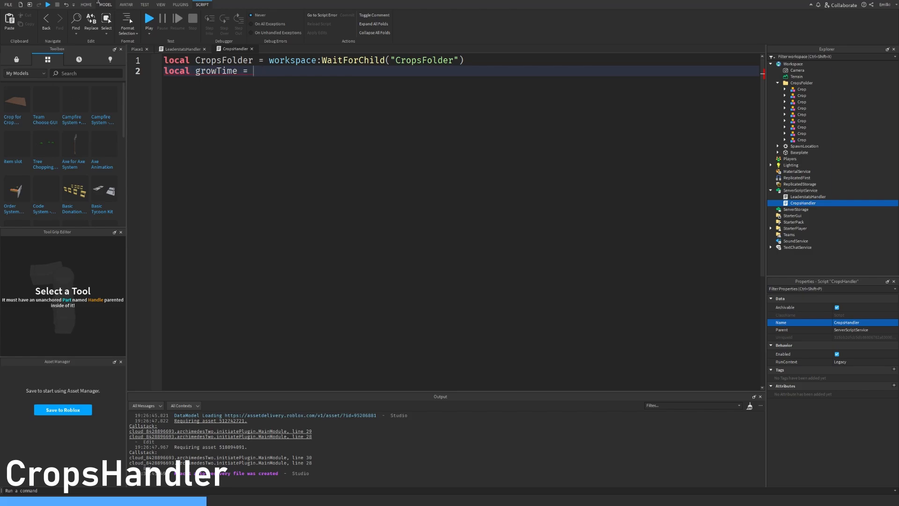
type("15")
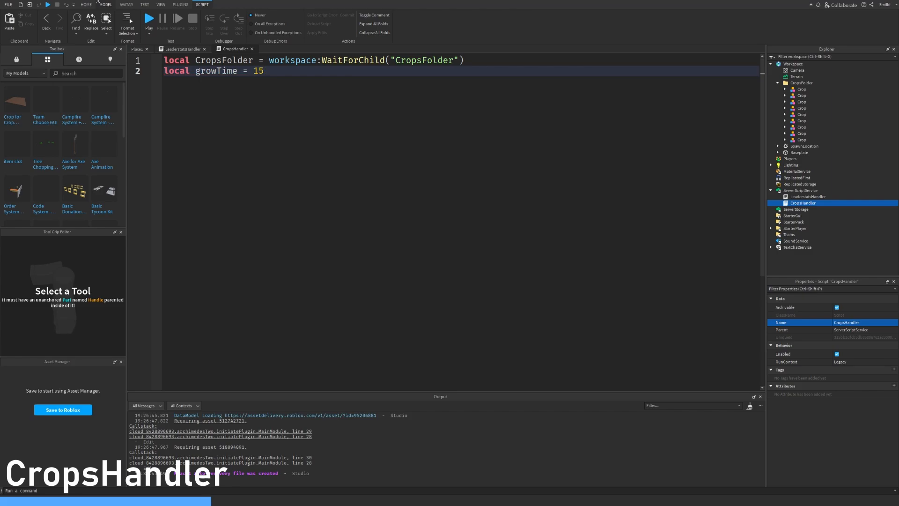
Step: Start the growEnd(crop) function with a loop over the crop's children
type("local function")
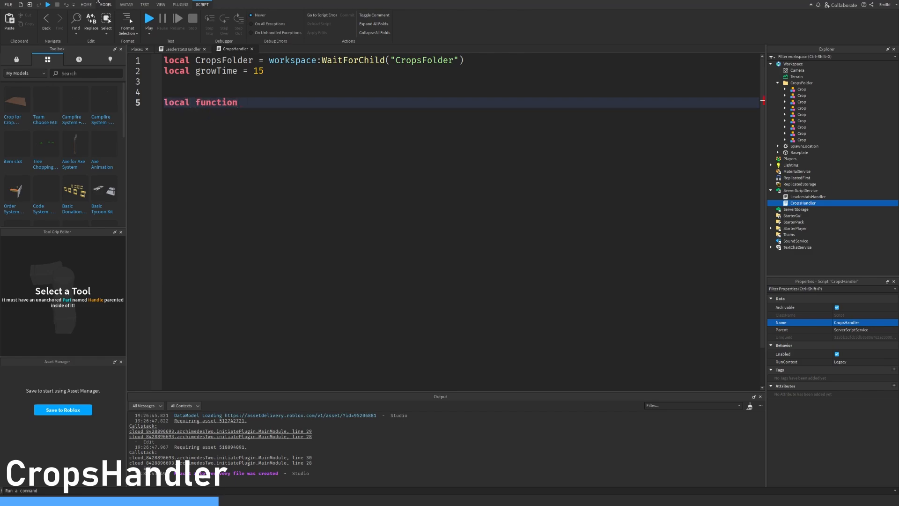
type("growEnd()")
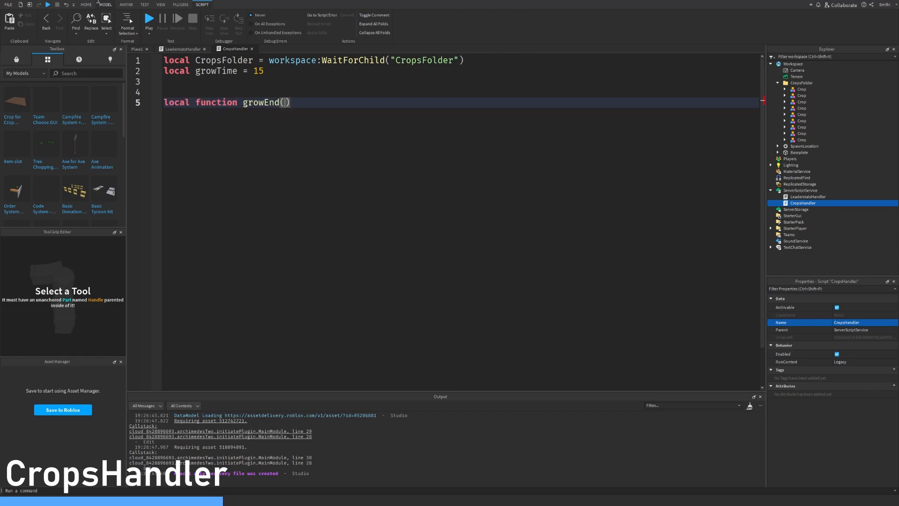
type("crop)")
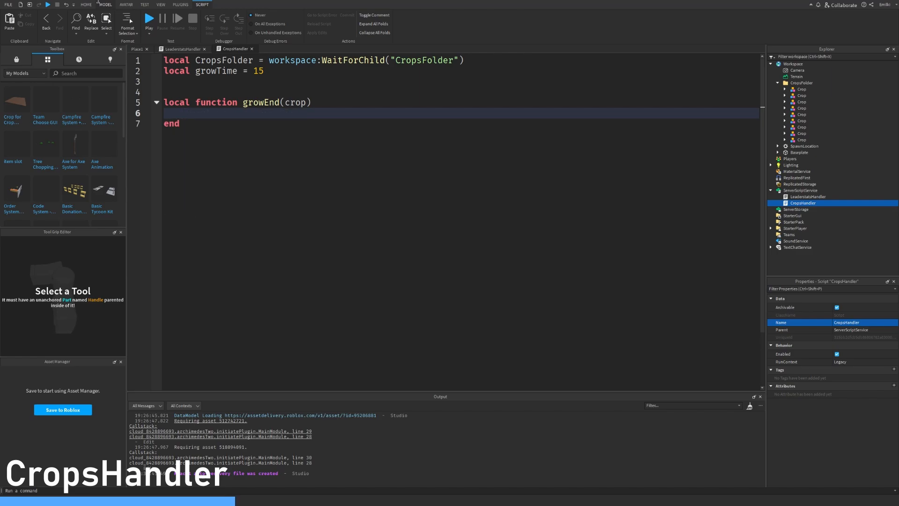
type("for _, crop in pairs(crop.Crops:GetCh)")
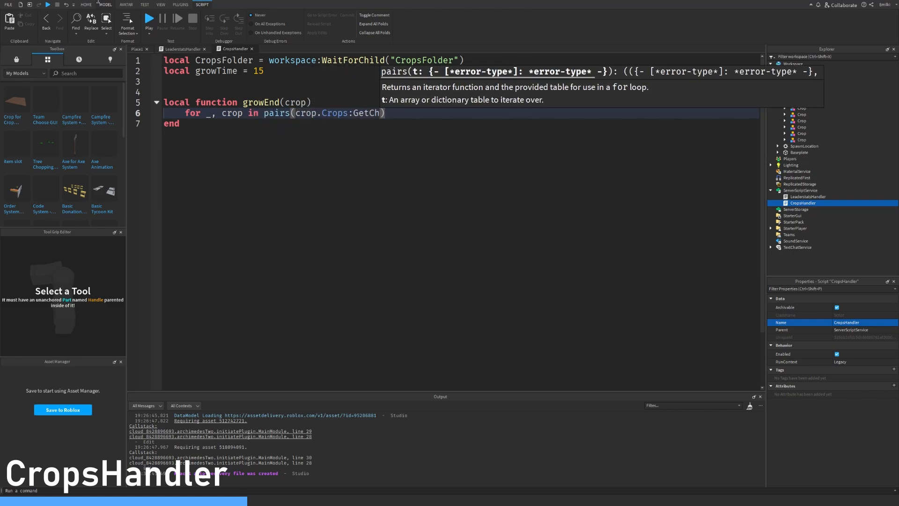
type("ildren()) do")
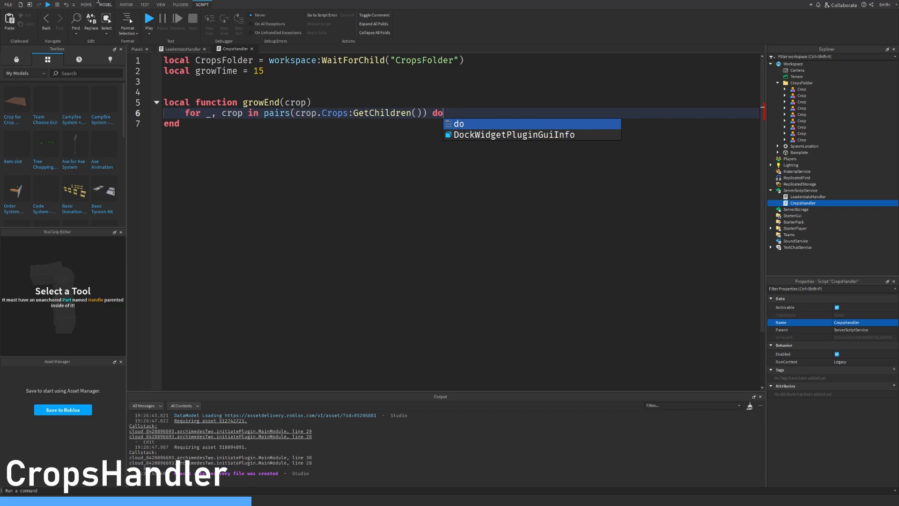
key("Enter")
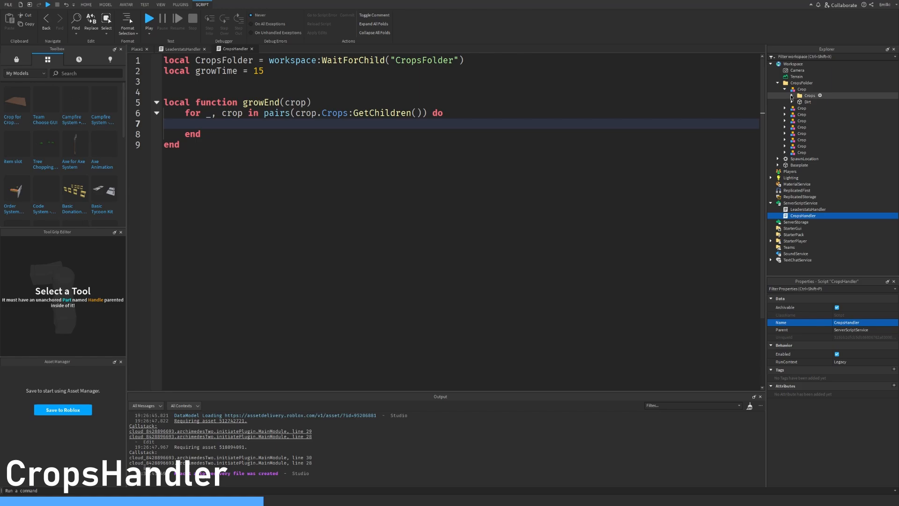
left_click(786, 95)
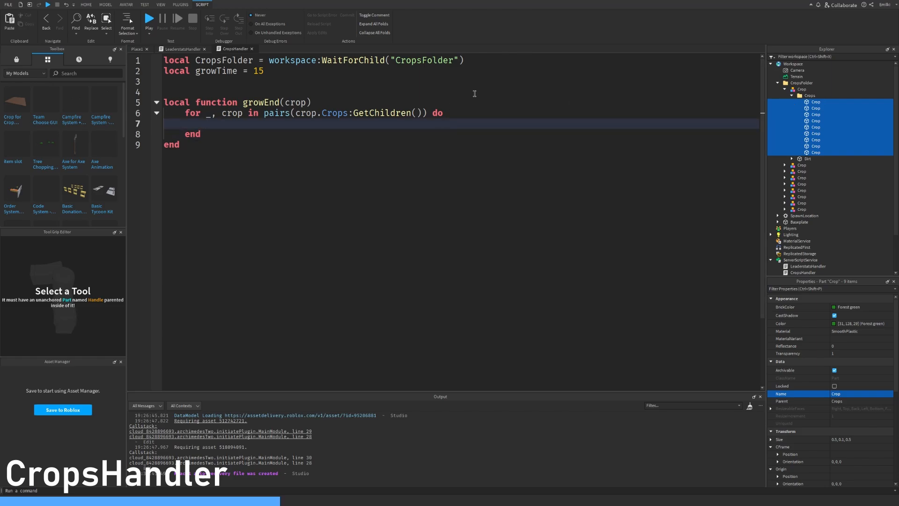
Step: Set each crop piece's Size to Vector3.new(.45, 1, 0.4)
type("crop.Size =")
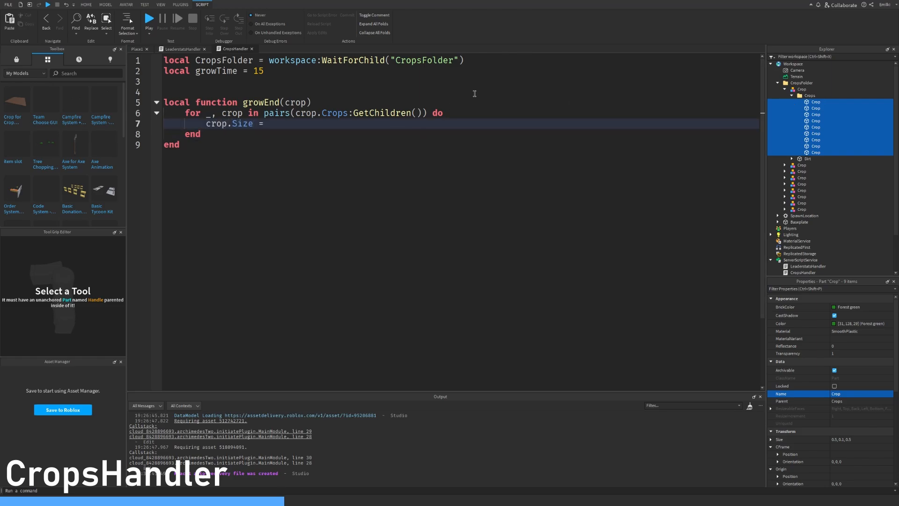
type("Vector3.max")
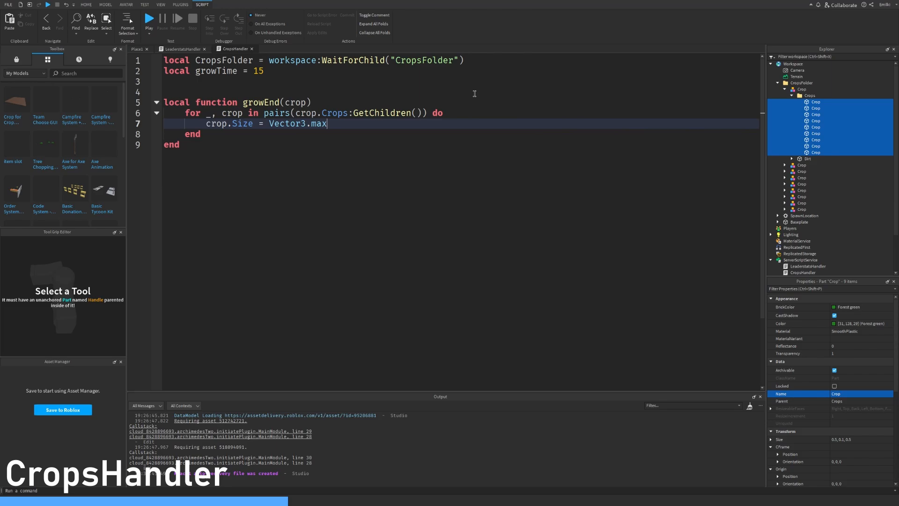
type("new(.45,")
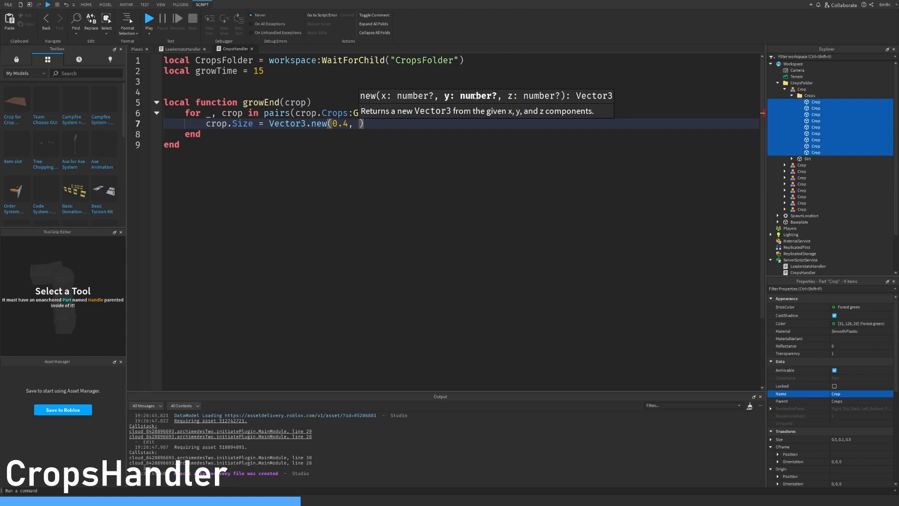
type("1,")
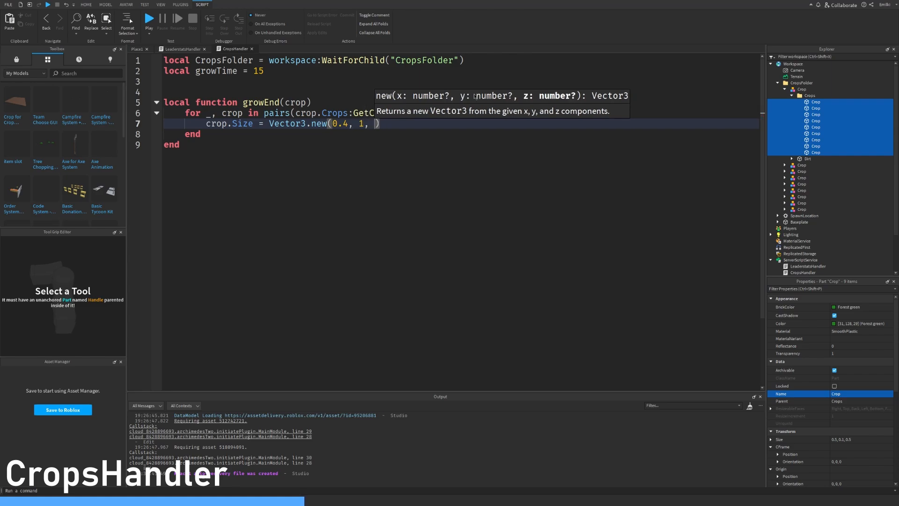
type("0.4)")
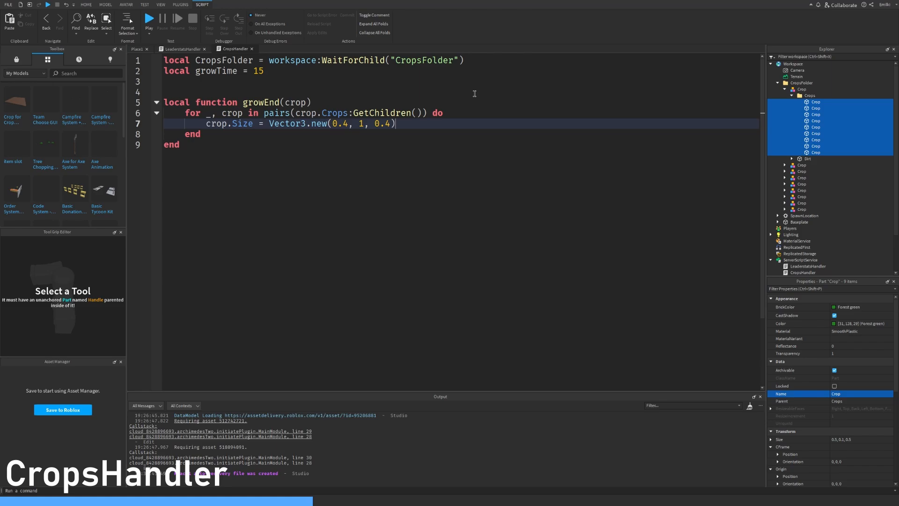
Step: Raise each crop piece's Position and colour it Color3.fromRGB(255,255,0)
type("cro")
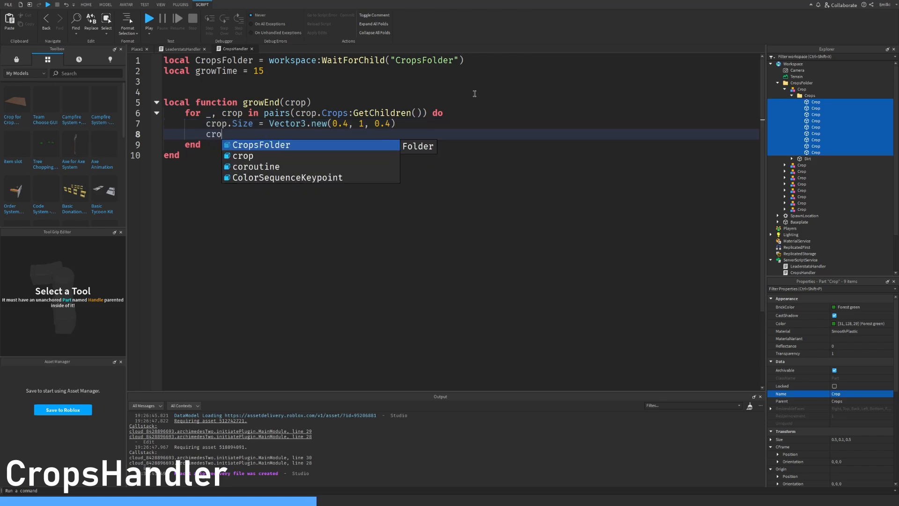
type(".Position += Vector3.new(")
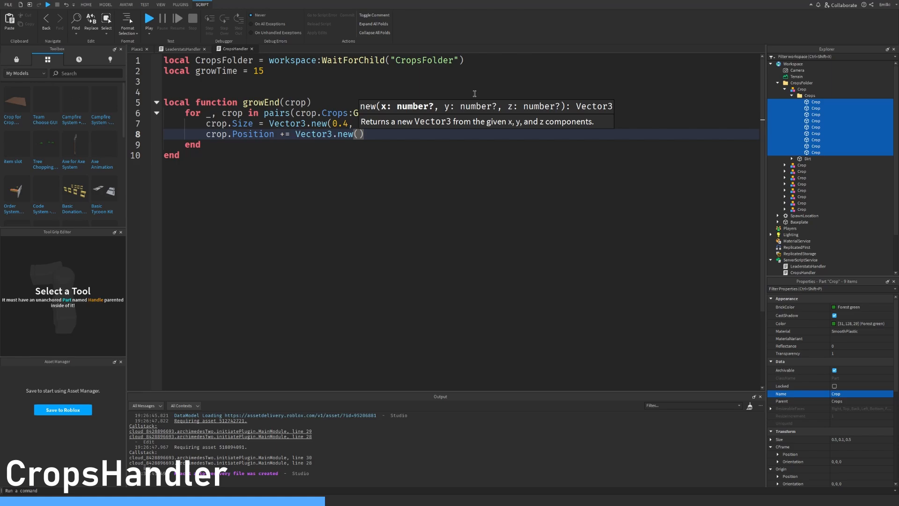
type("0, crop.Size.Y / 2")
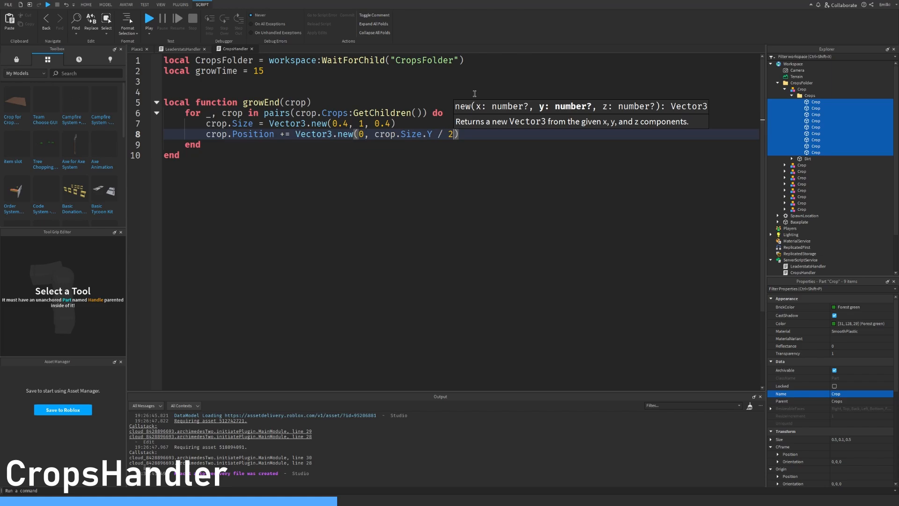
type(", 0")
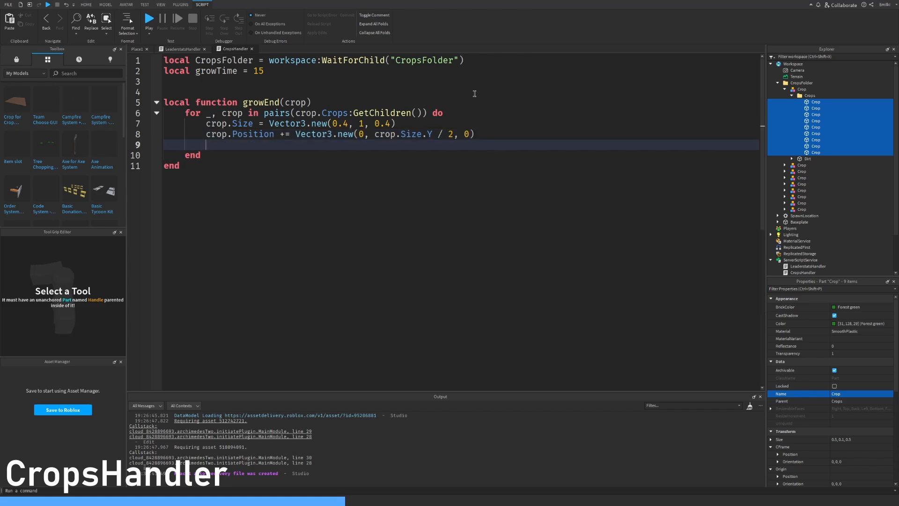
type("crop.Color")
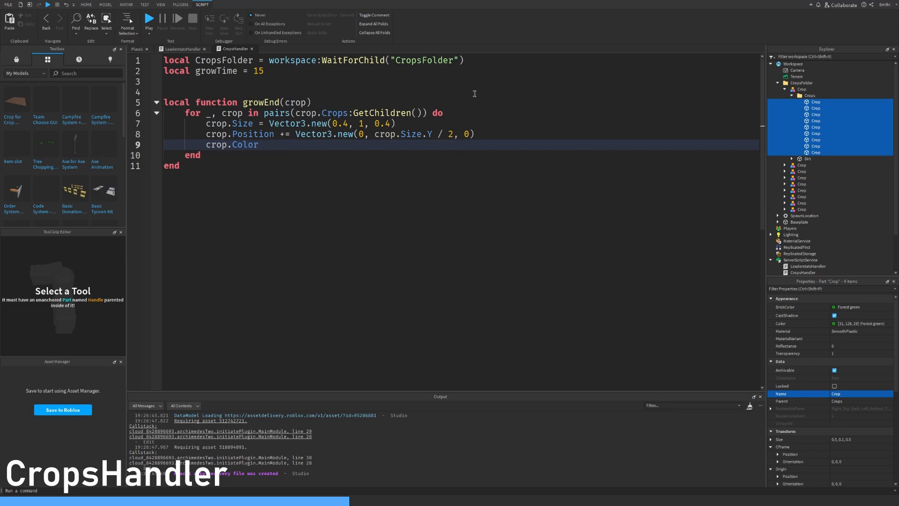
type("= cor")
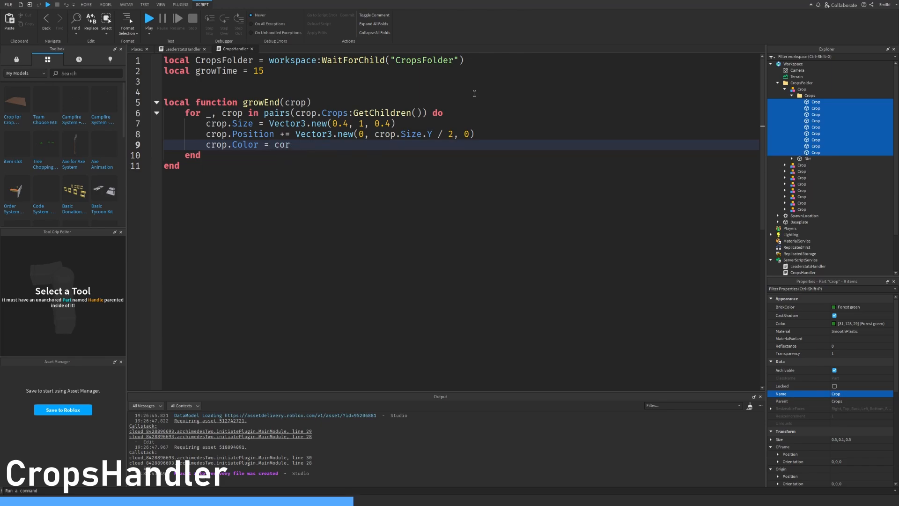
type("Color3.fromRGB(")
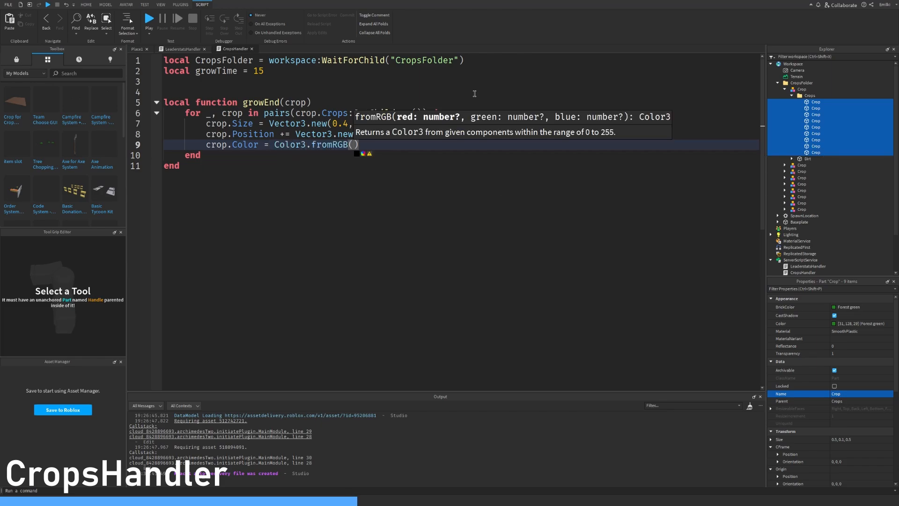
type("255,255,0)")
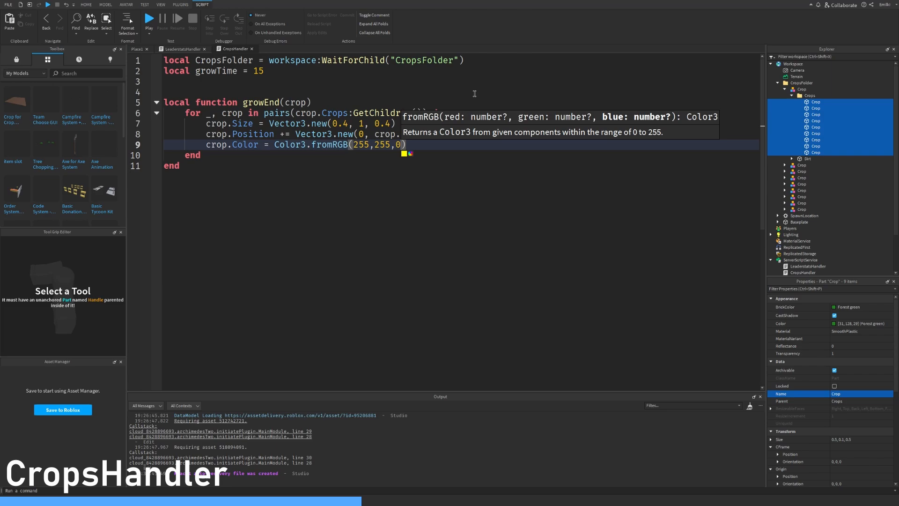
mouse_move(447, 127)
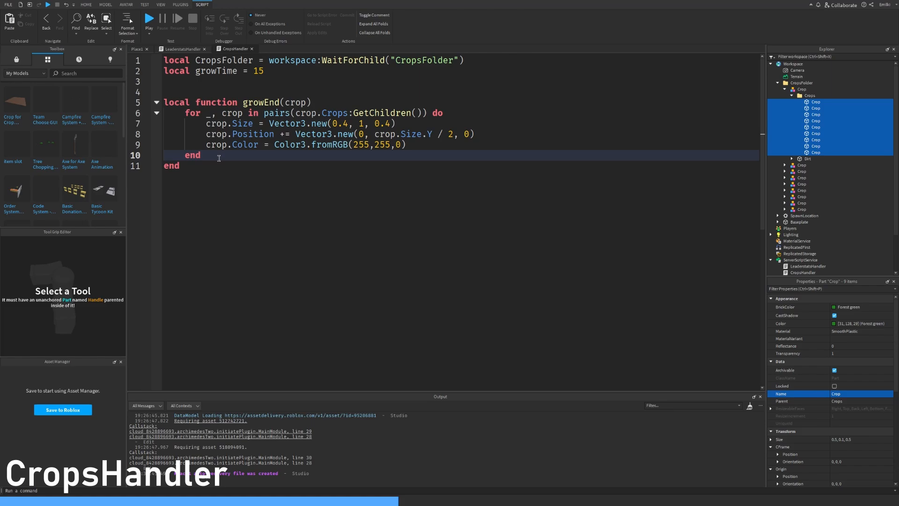
Step: Add crop.Dirt.ProximityPrompt.Enabled = true to growEnd
type("crop.")
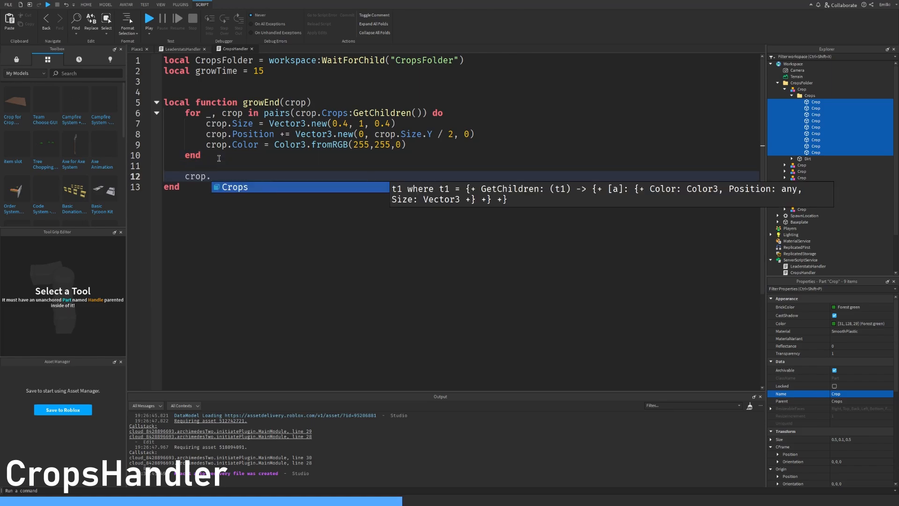
type("Dirt.Pro")
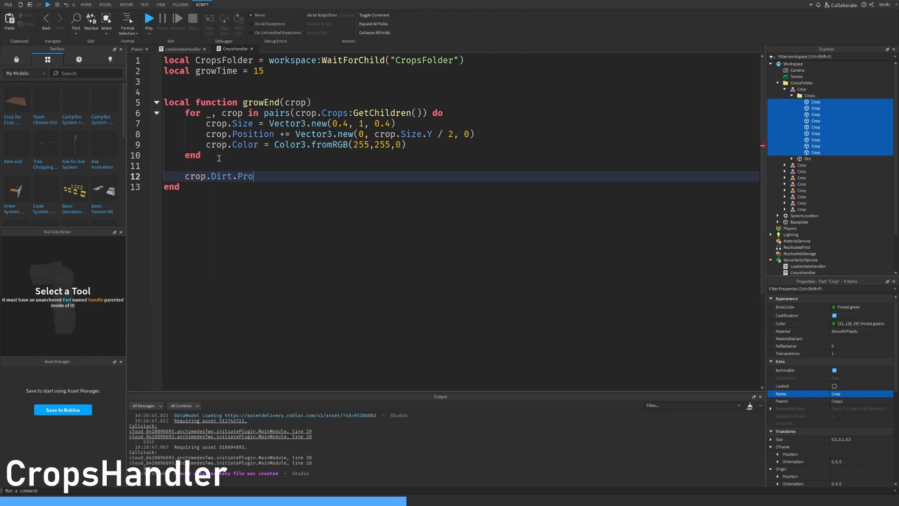
type("ximityPronmo")
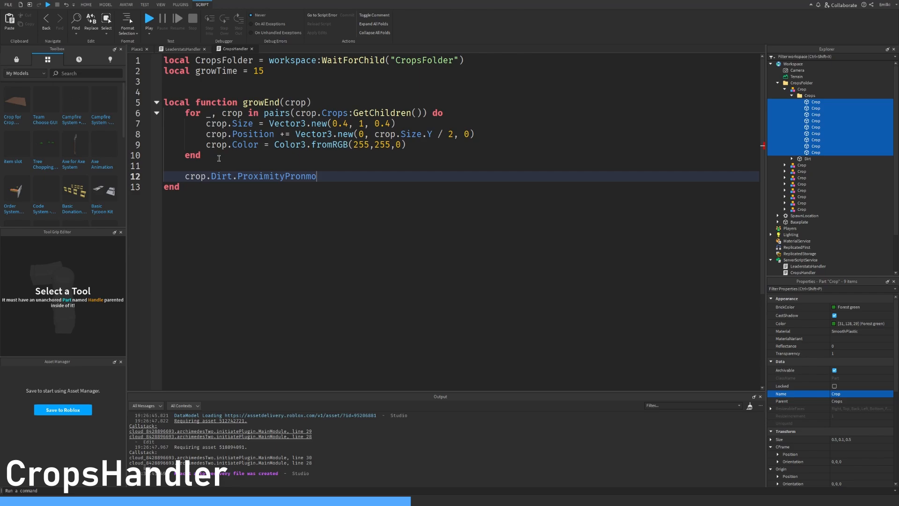
type(".E")
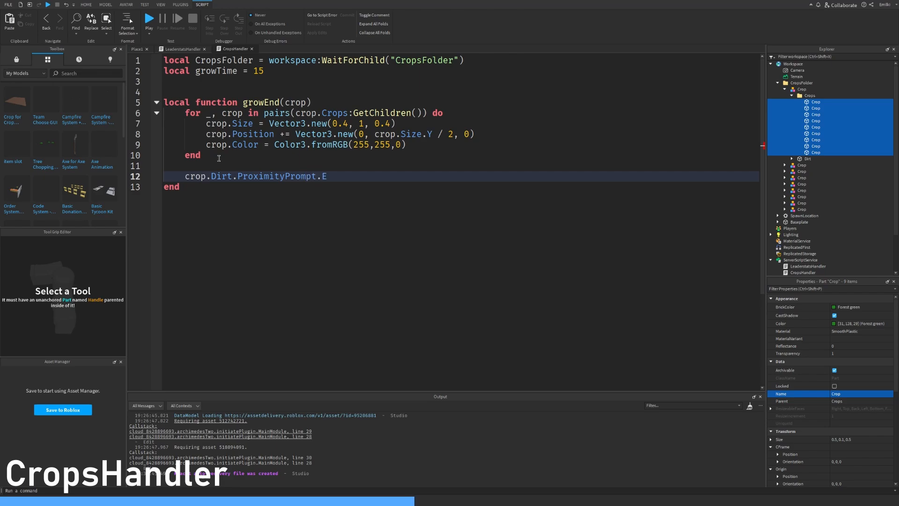
type(".Enabled = true")
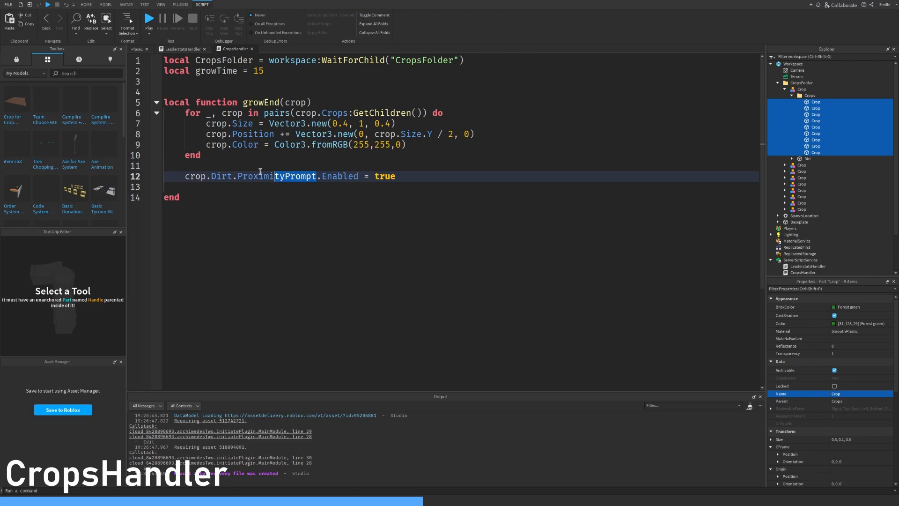
Step: Set the Dirt ProximityPrompt's ActionText to "Harvest" on a new line
left_click(248, 187)
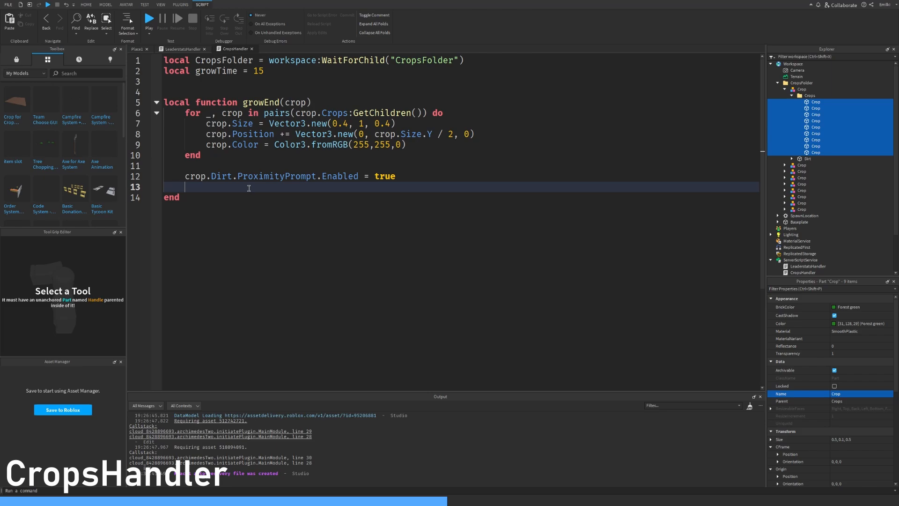
type("crop")
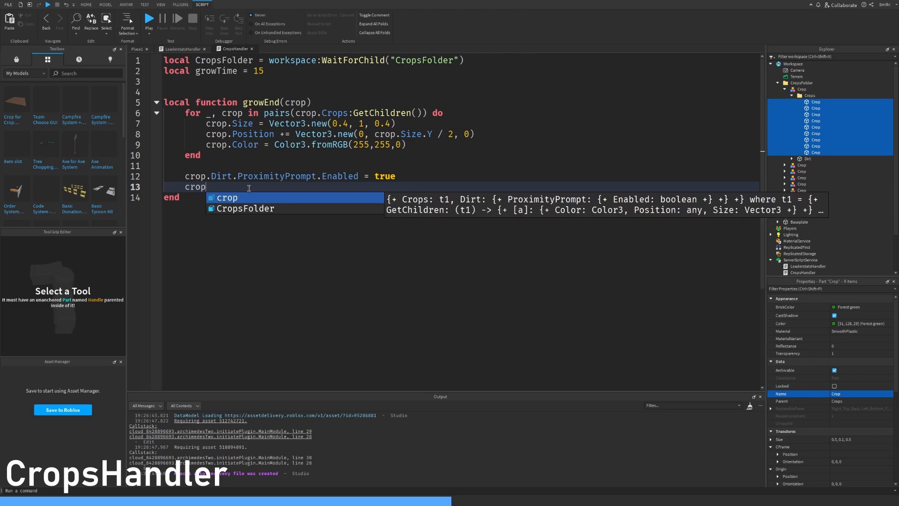
type(".Dirt.Prpx")
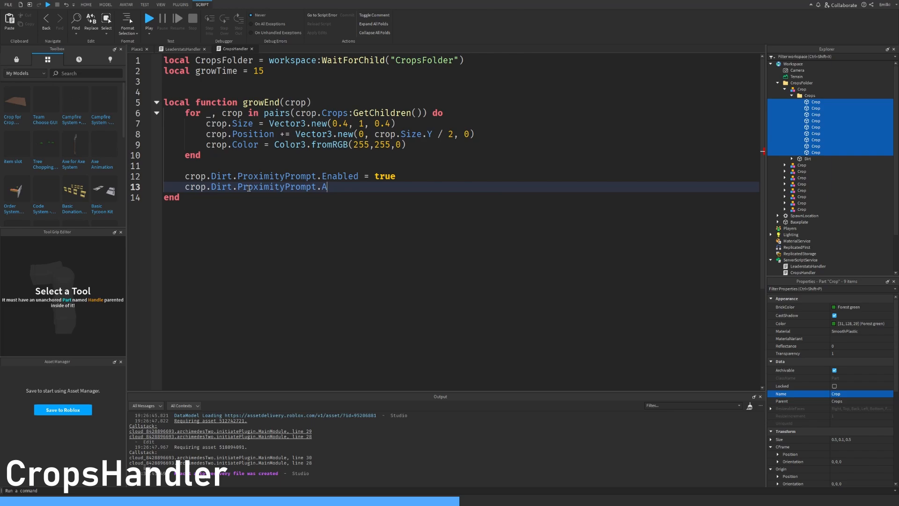
type("ctionText =")
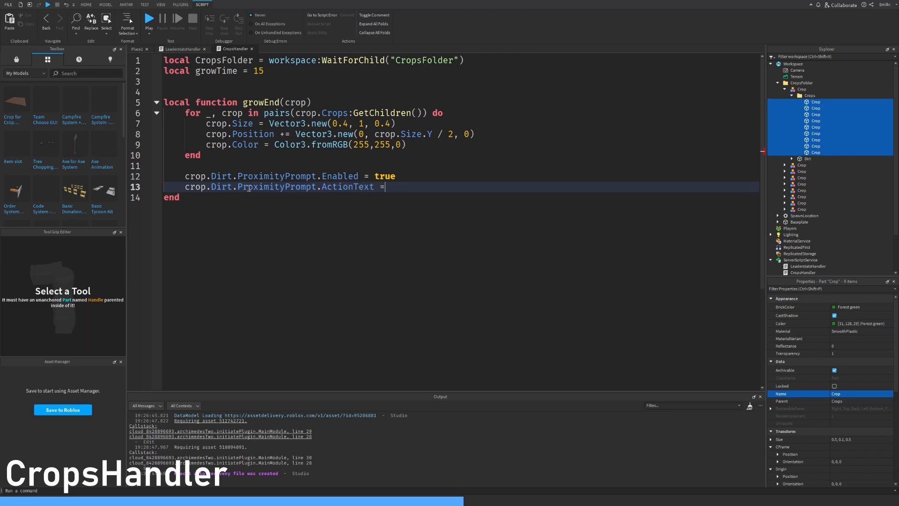
type("\"Harve")
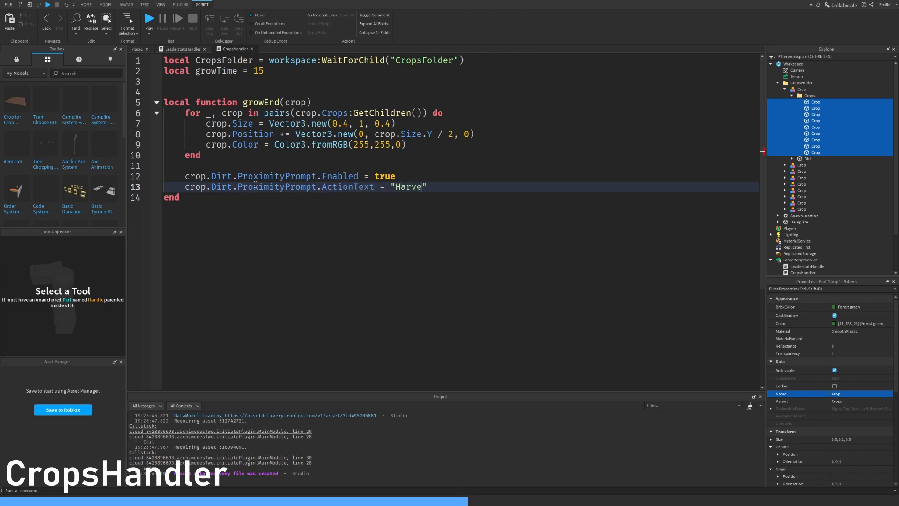
type("st")
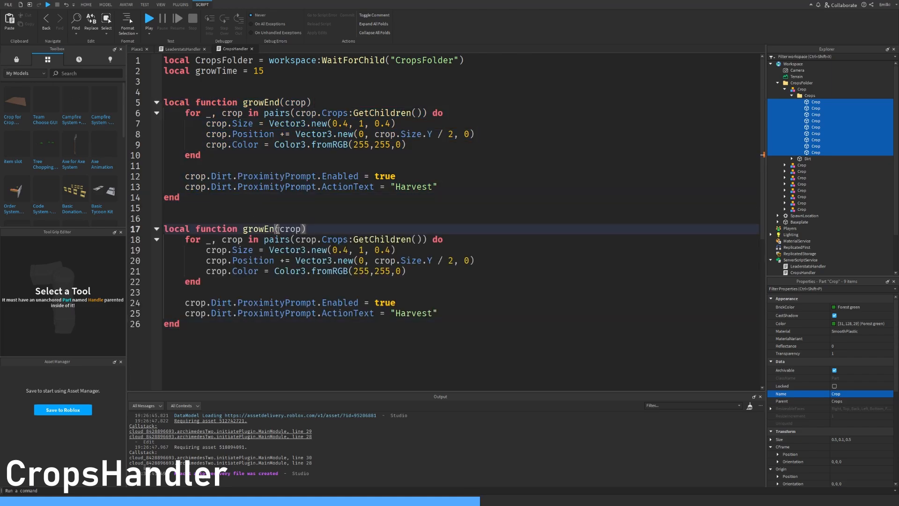
Step: Rename the copy growStart: prompt disabled, size 0.1, colour (31,128,29), Transparency line started
type("Start")
type("crop.Dirt.ProximityPrompt.Enabled = t")
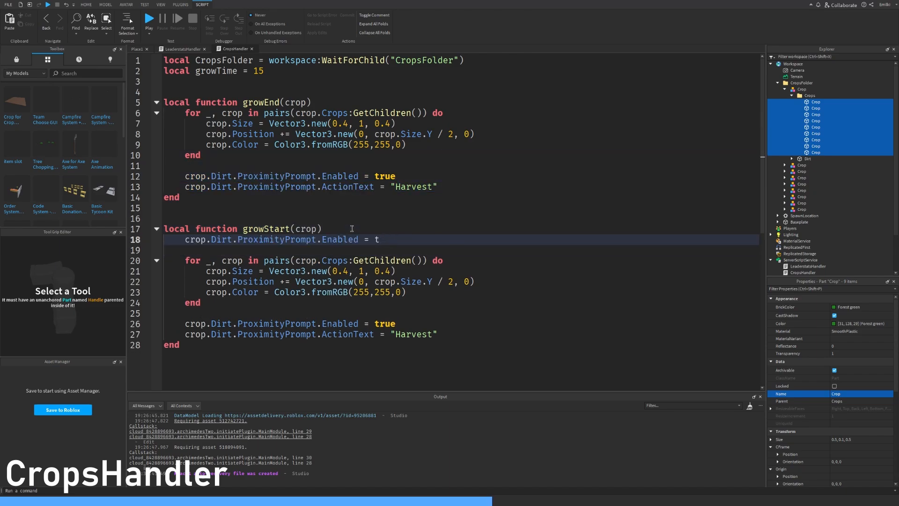
type("alse")
left_click(461, 270)
type("1, 0.")
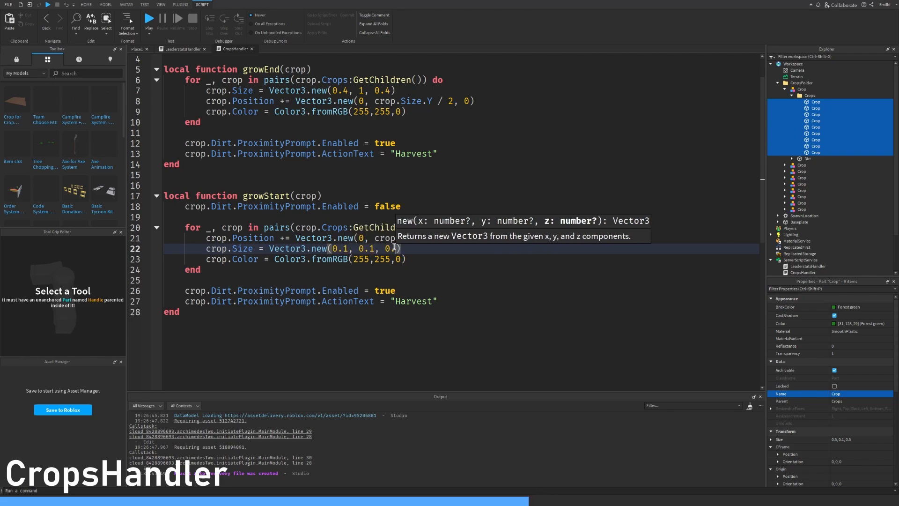
type("1")
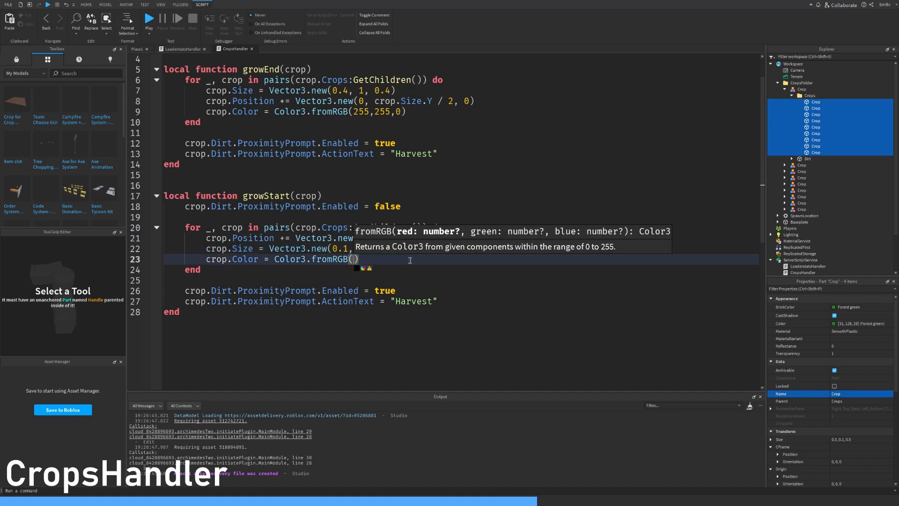
type("31")
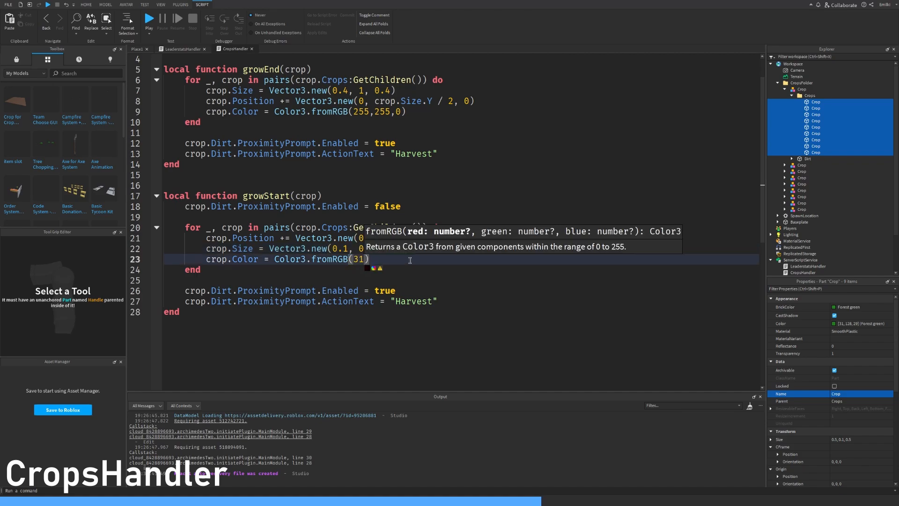
type(", 128, 29")
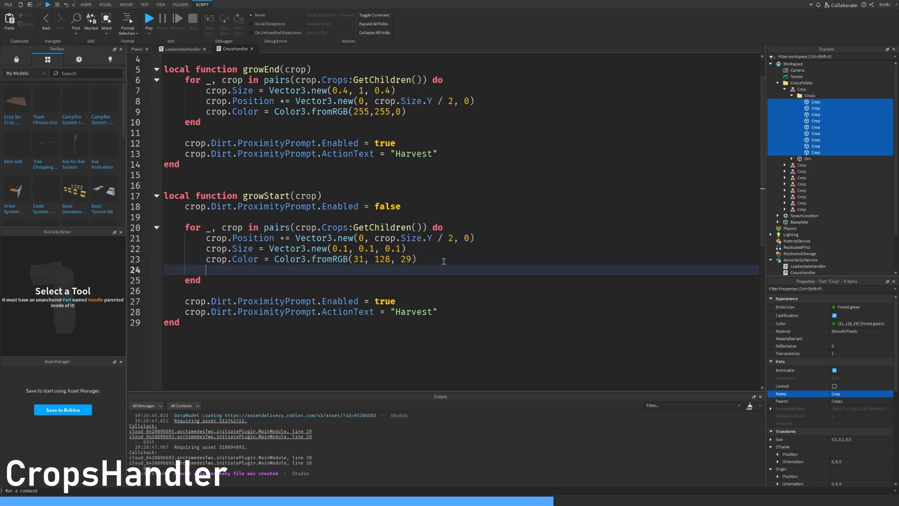
type("crop.Transparency = 0")
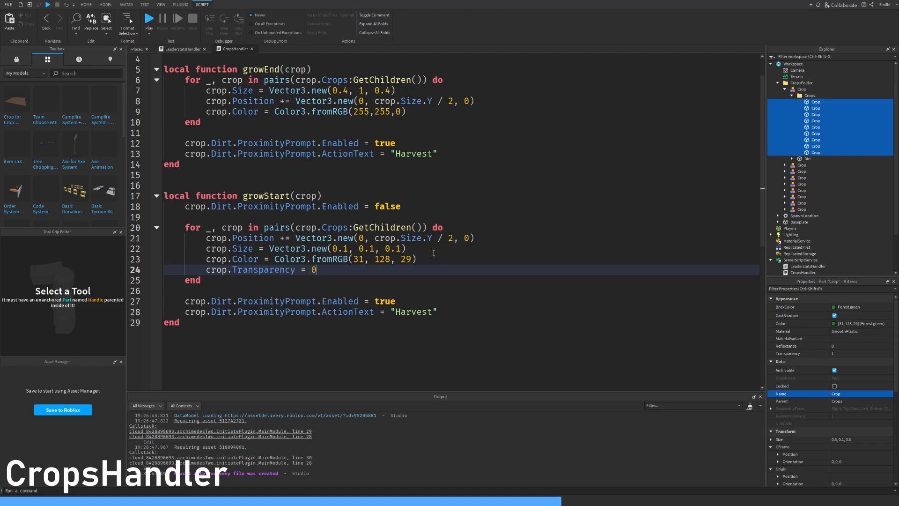
mouse_move(427, 287)
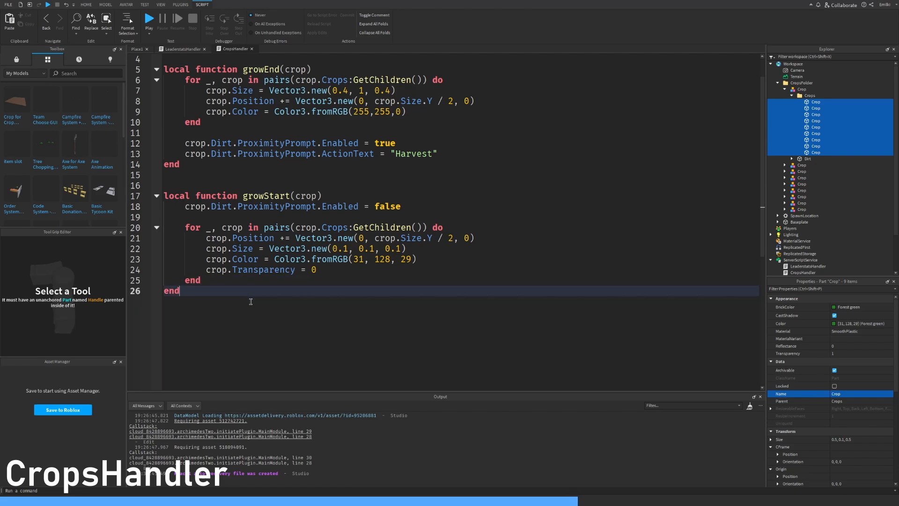
Step: Write harvest(crop, plr) looping over the crop pieces to set Transparency = 1
type("local function")
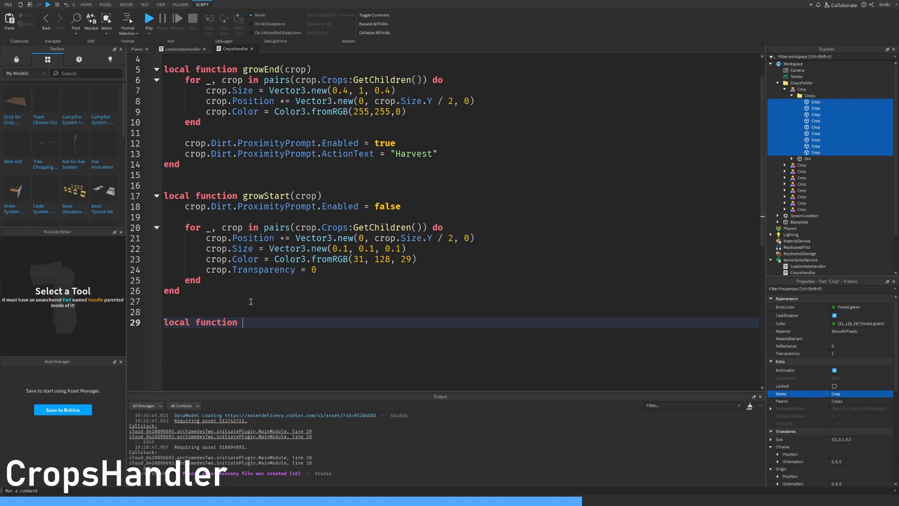
type("harvest(")
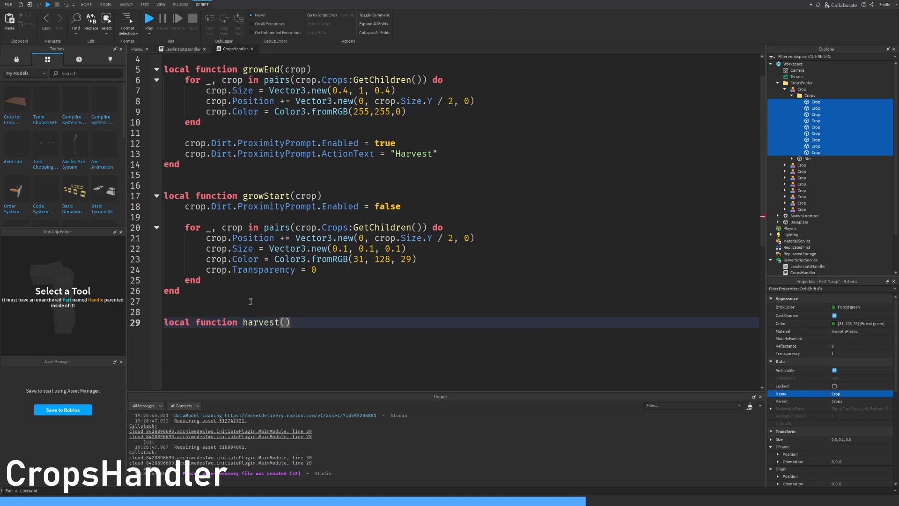
type("crop, p")
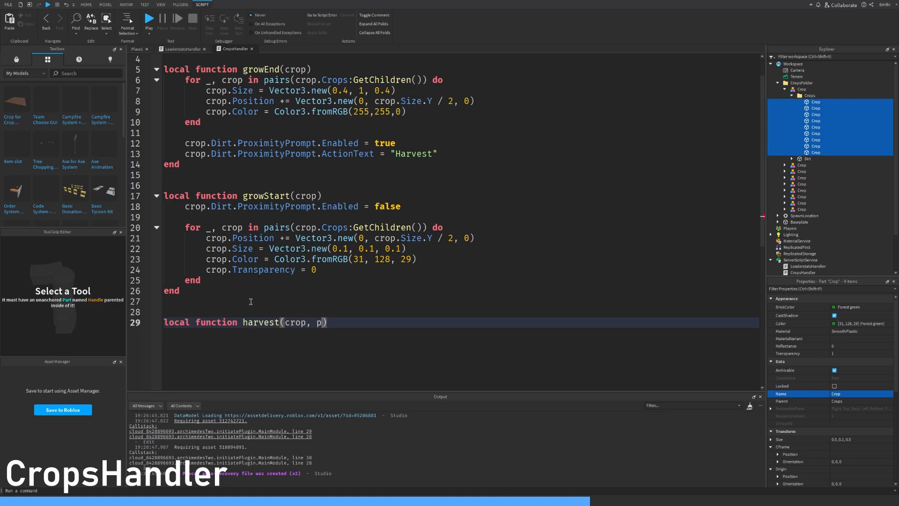
type("lr")
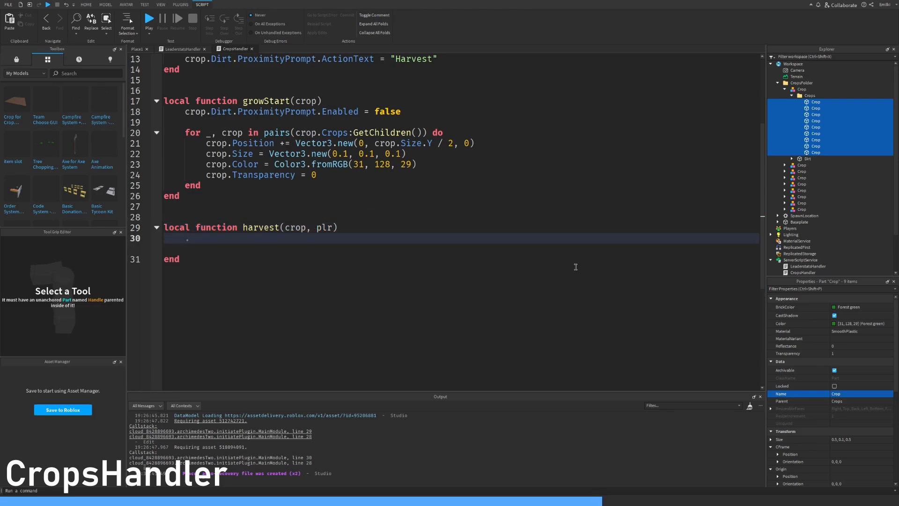
type("for _, cro")
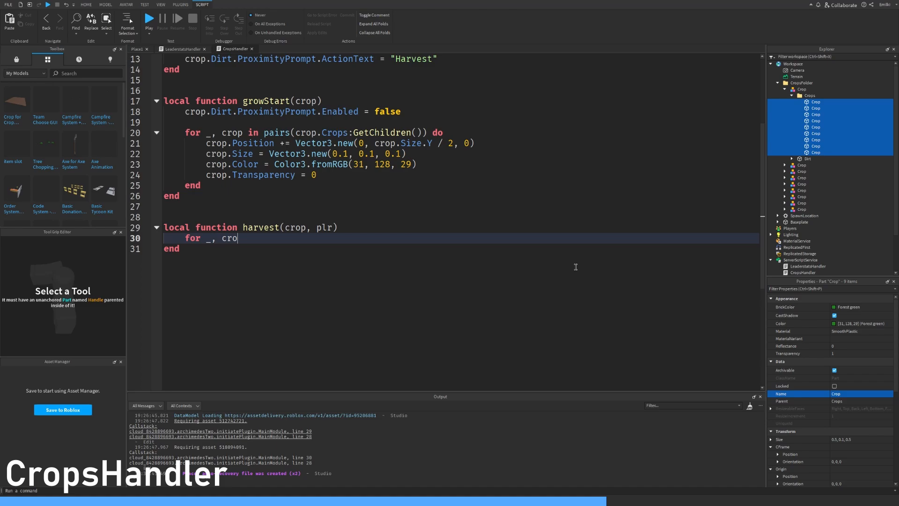
type("in pairs(crop")
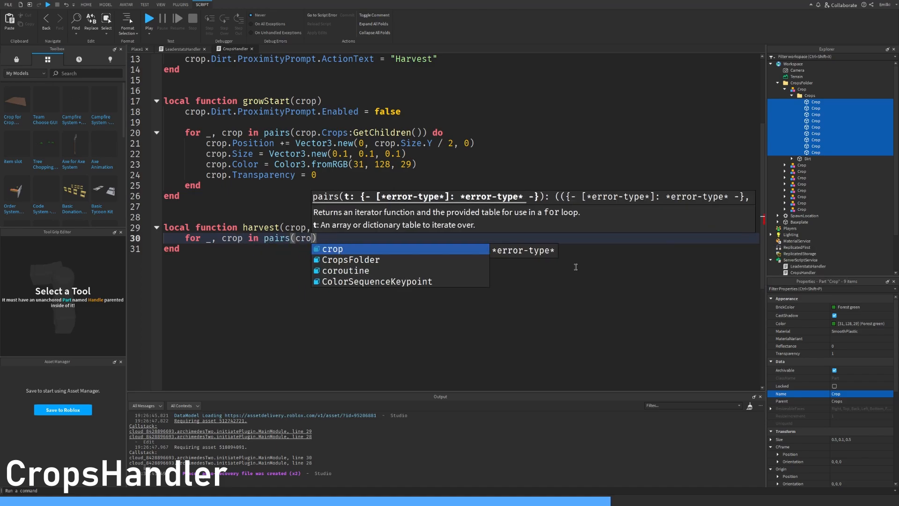
type(".Crops:GetChildren(")
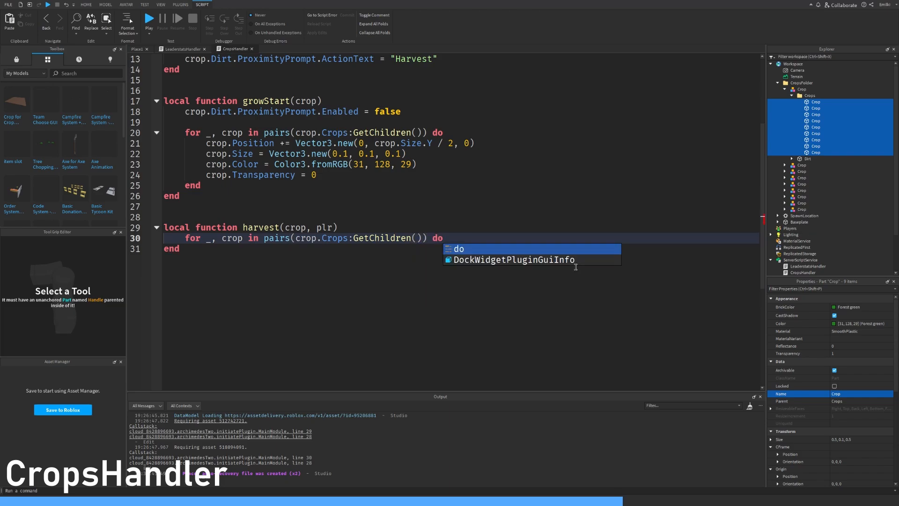
type("crop.Transpa")
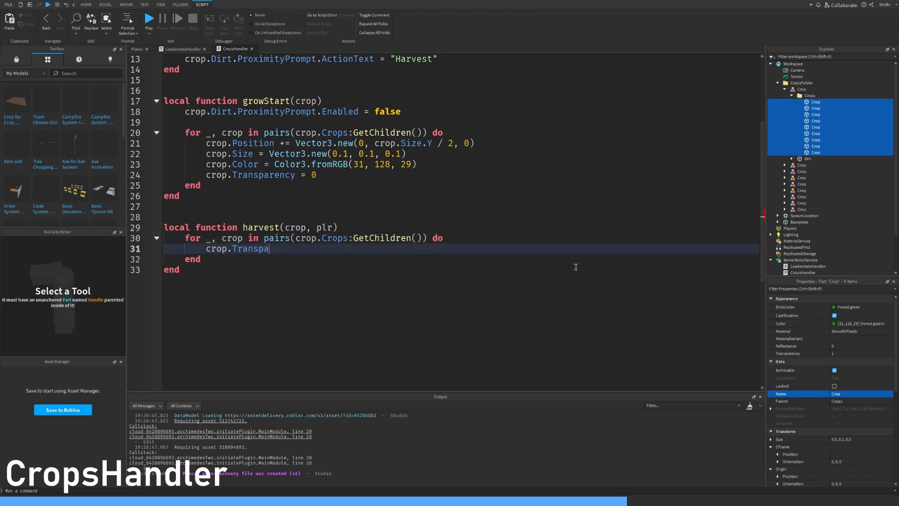
type("rency = 1")
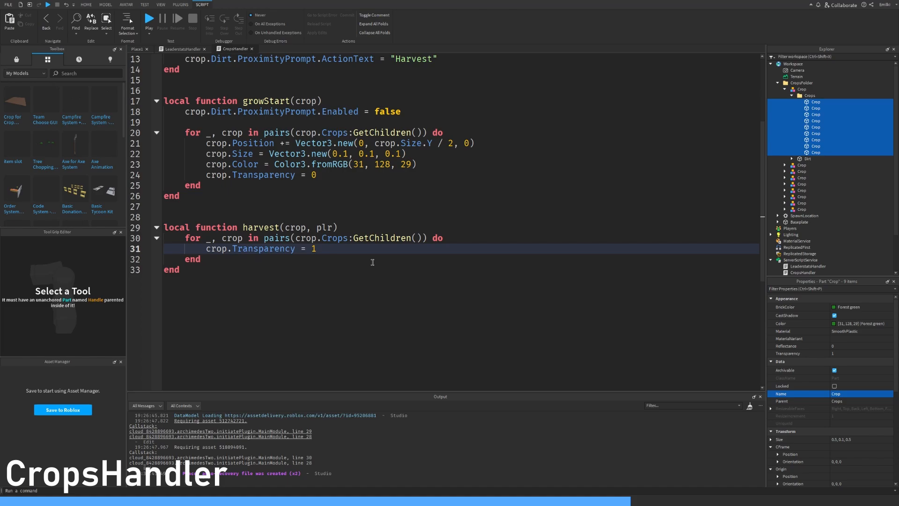
Step: Reset the prompt's ActionText to "Grow" and add 1 to plr.leaderstats.Wheat.Value
type("crop.D")
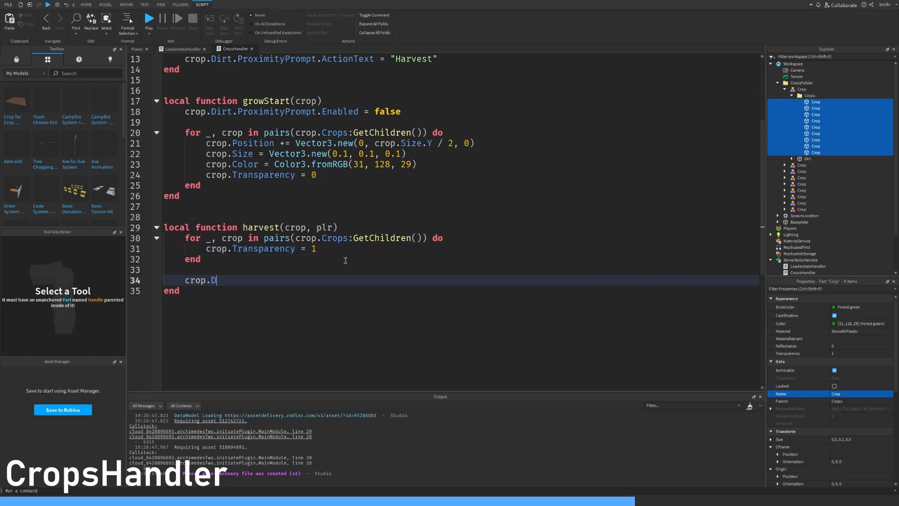
type("irt.ProximityPrompt.Ac")
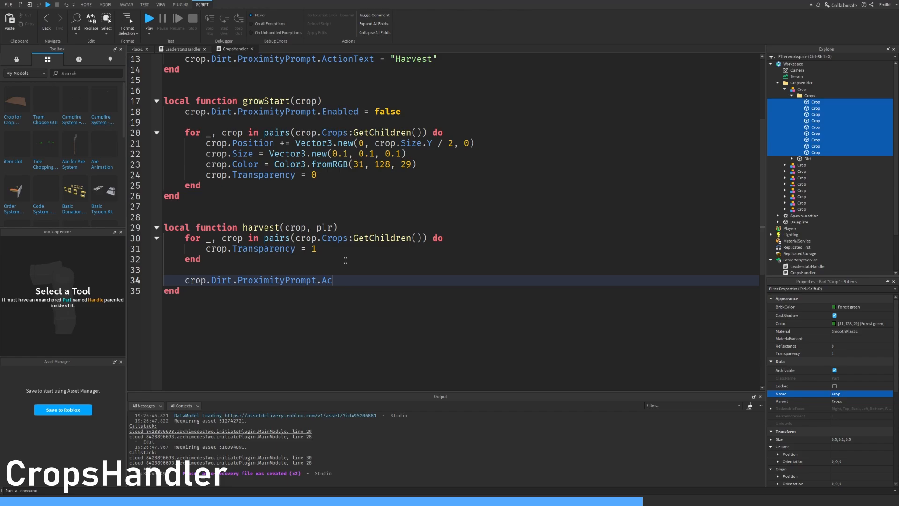
type("tionText = \"\"")
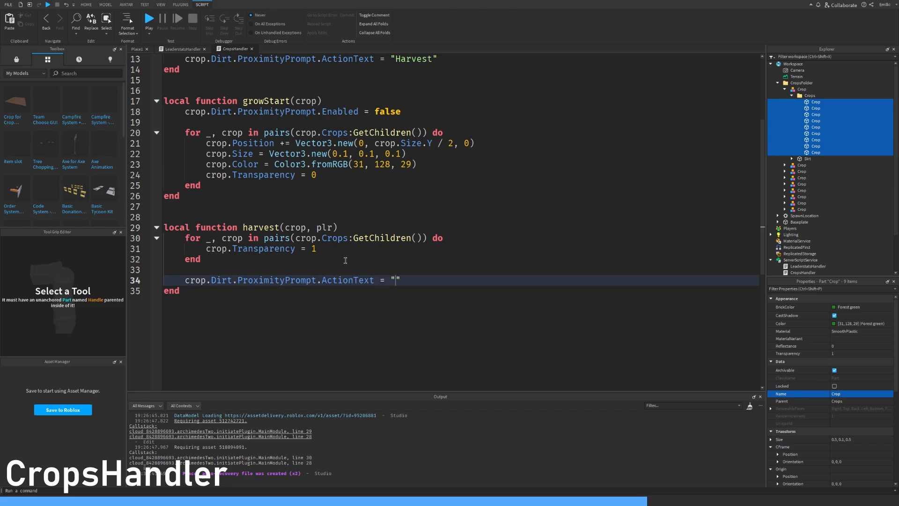
type("Grow")
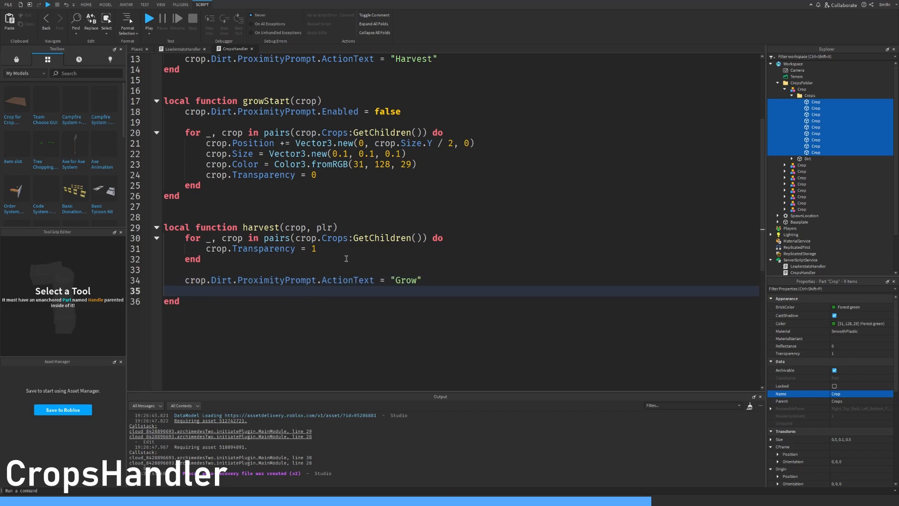
left_click(408, 111)
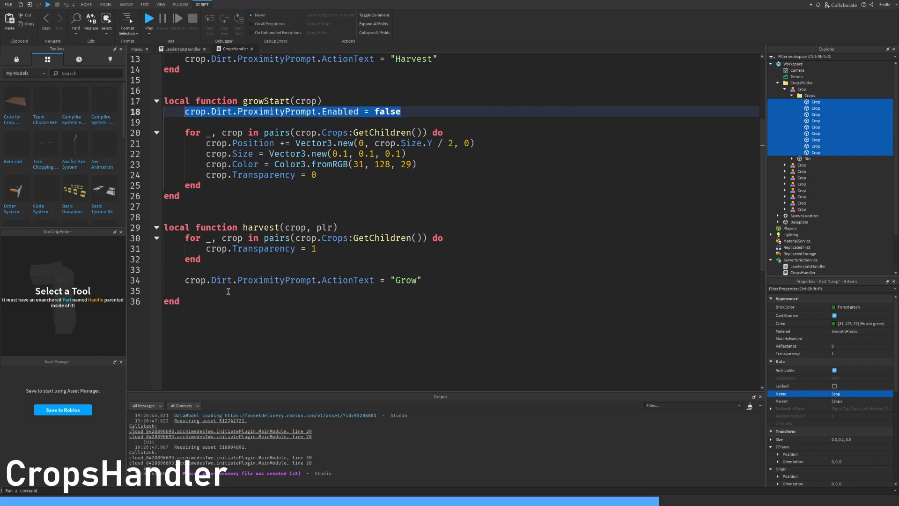
type("crop.Dirt.ProximityPrompt.Enabled = true")
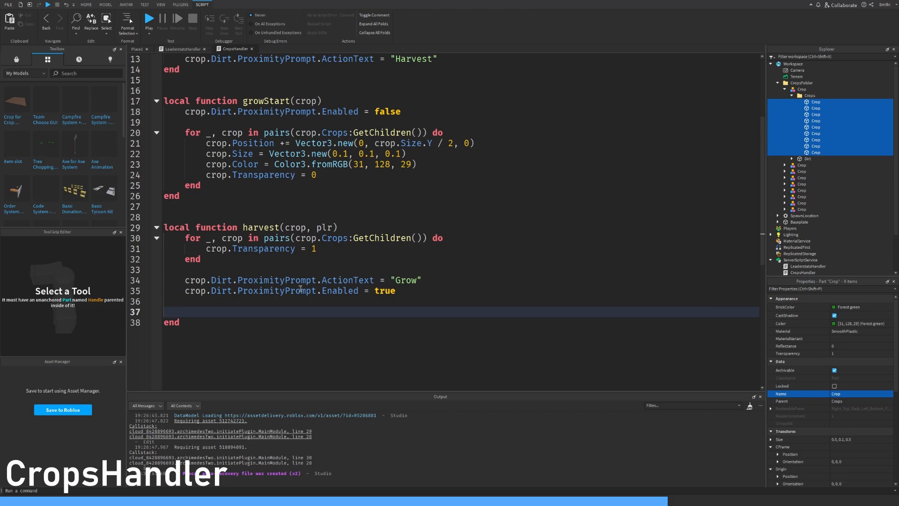
type("plr.leaderstats.W")
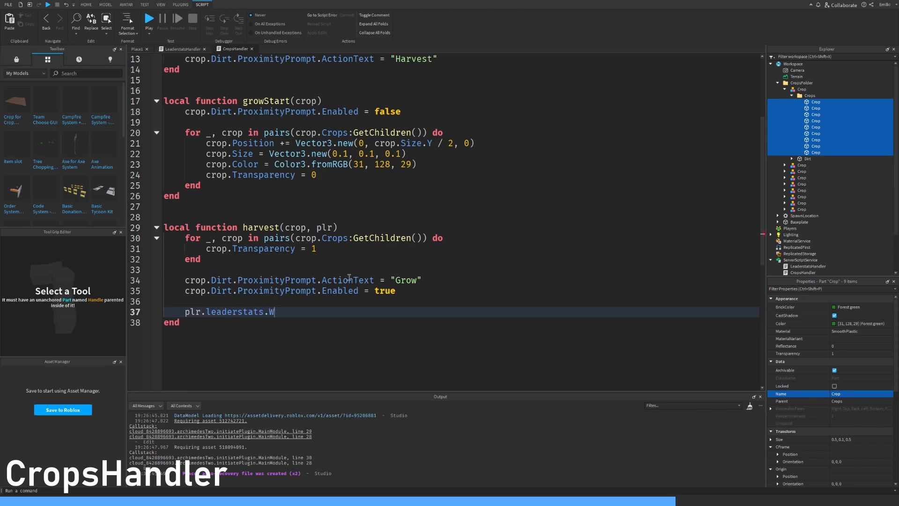
type("heat.Value +")
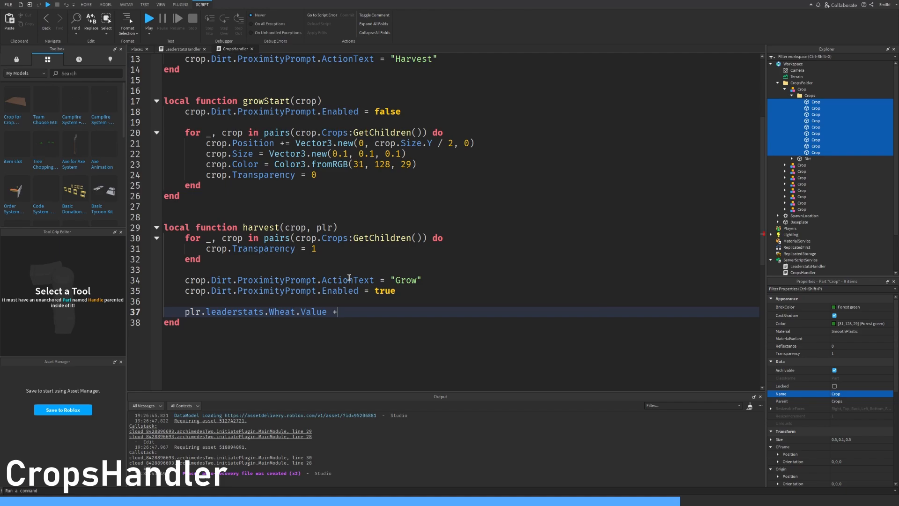
type("= 1")
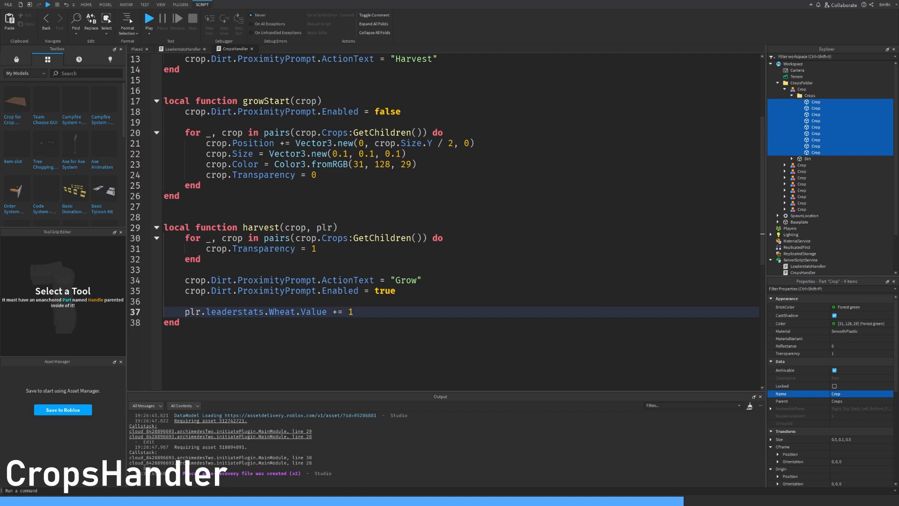
left_click(443, 273)
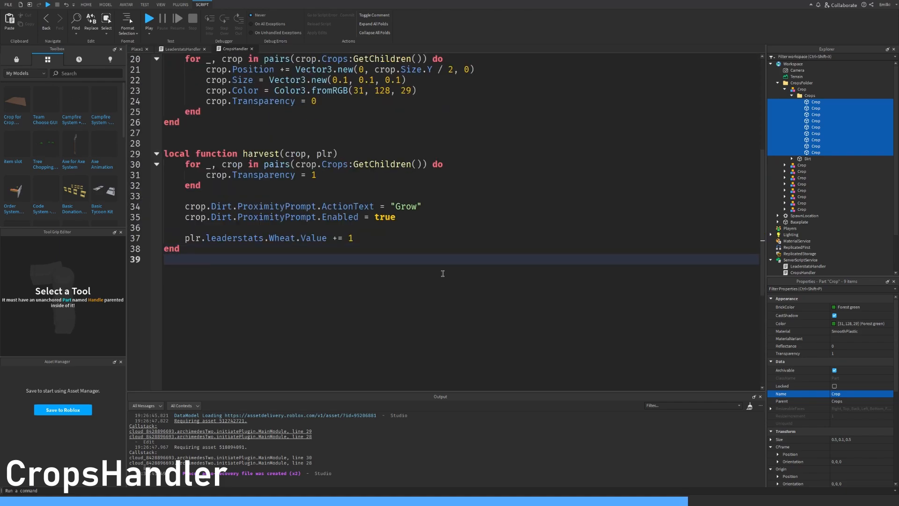
Step: Start a for-pairs loop over CropsFolder's children declaring canPlace and grown
type("for _, crop")
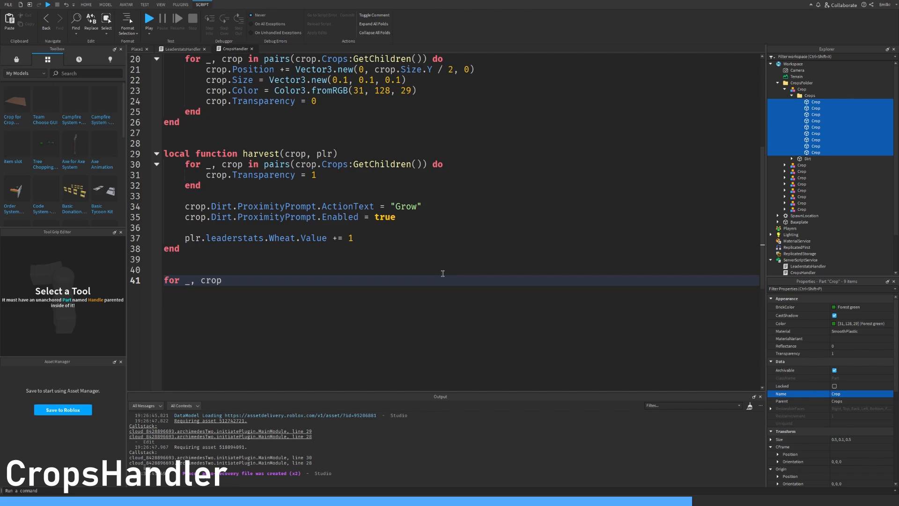
type("in pairs(CropsFolder:GetChildren()) d")
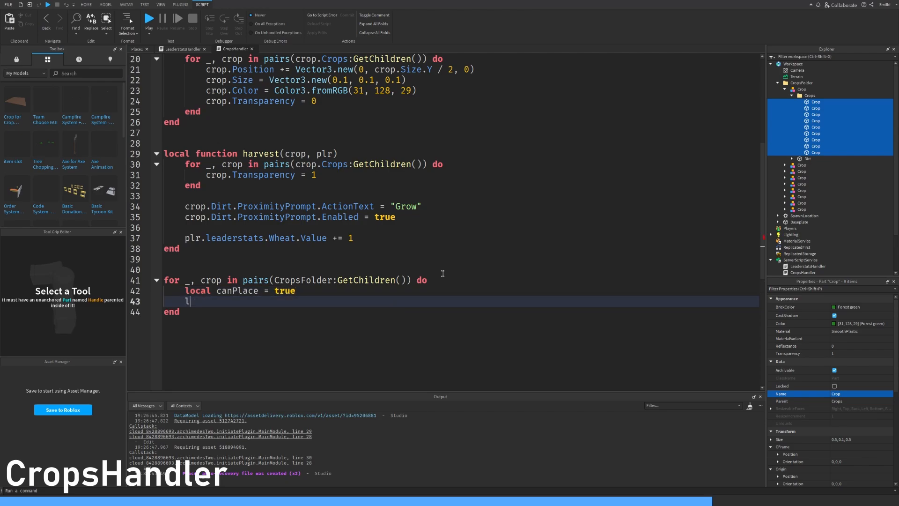
type("ocal grown = false")
type("crop:WaitForChild(\"")
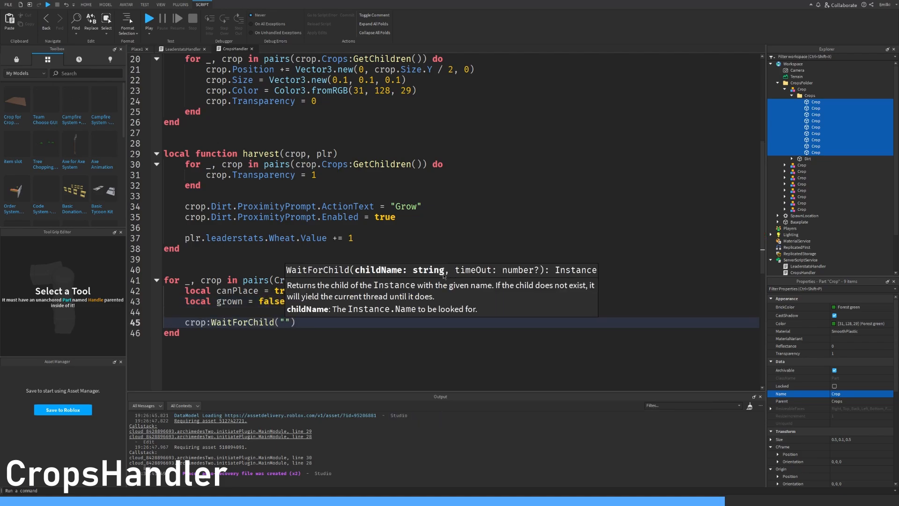
Step: Connect the Dirt ProximityPrompt's Triggered event with an if canPlace block setting it false
type("Dirt\").")
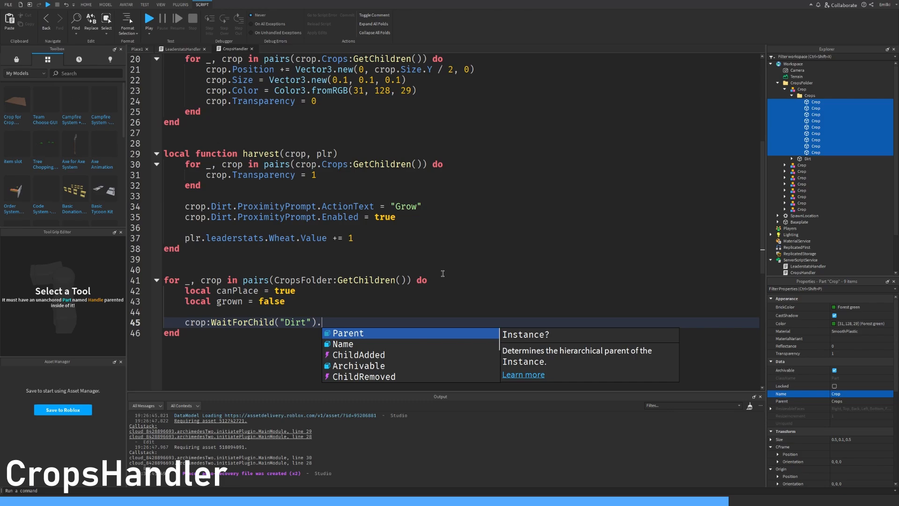
type("ProximityP")
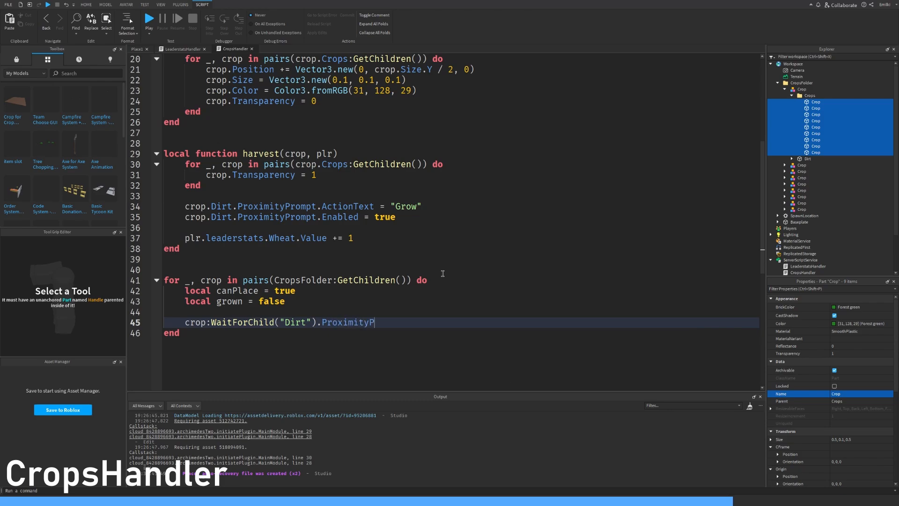
type("romot.Trigger")
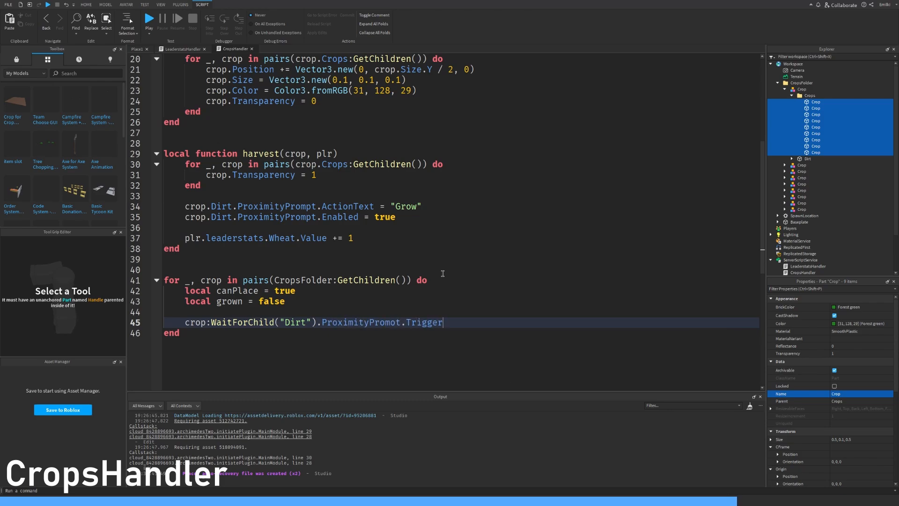
type("ed:")
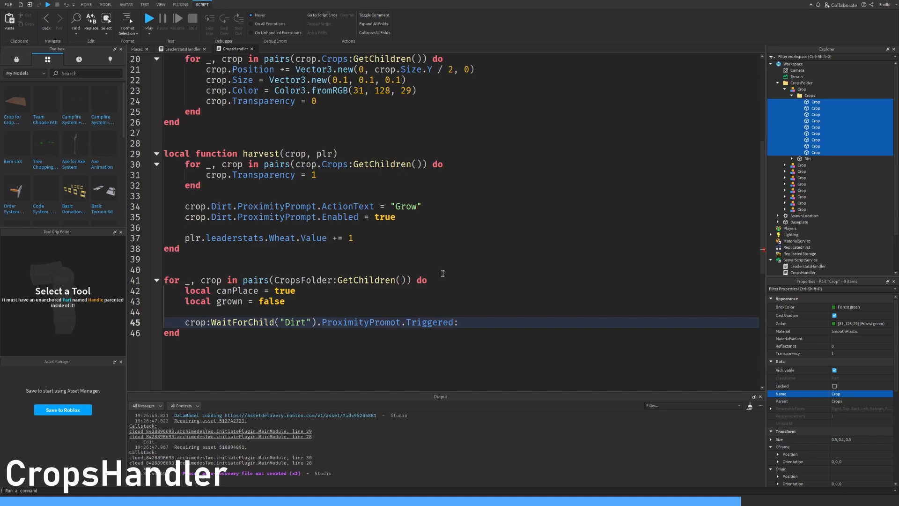
type("Connect(function(plr")
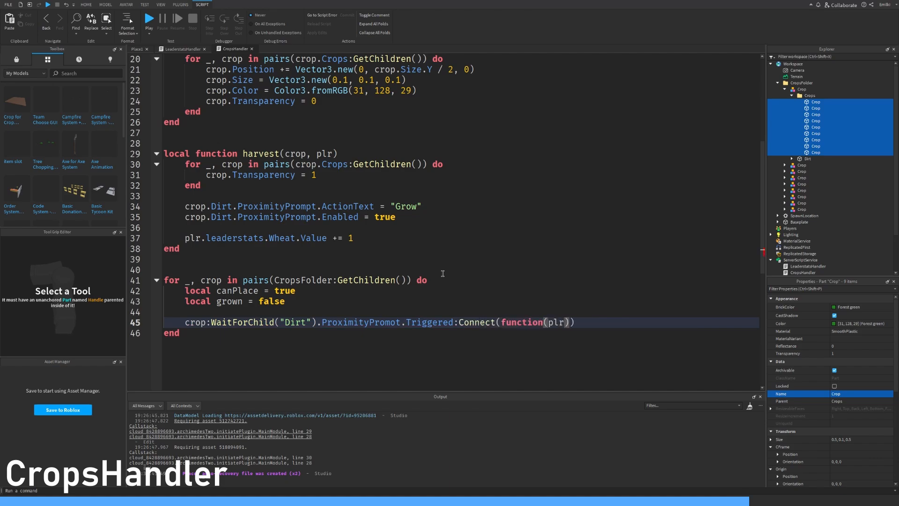
type("if canPlace then")
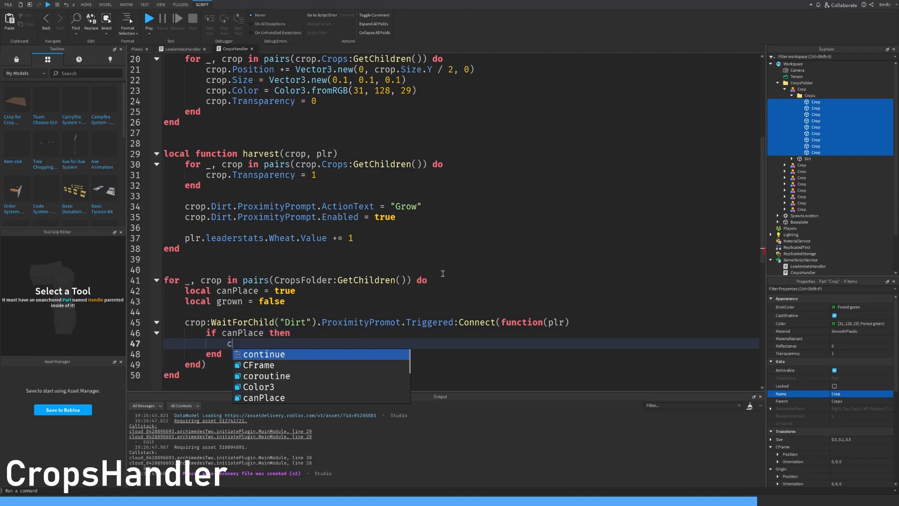
type("anPlace = false")
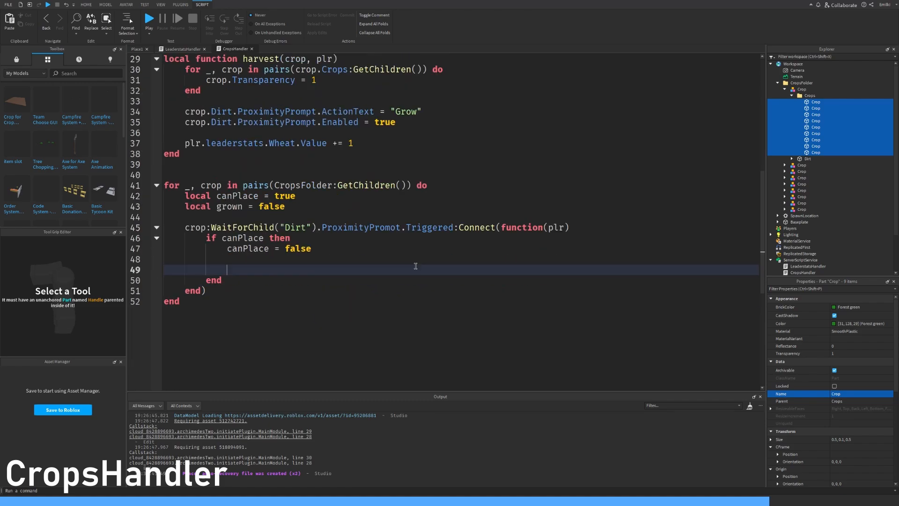
Step: Wrap growStart(crop), task.wait(growTime), growEnd(crop) and grown = true in a coroutine
type("coroutine.wrap(function")
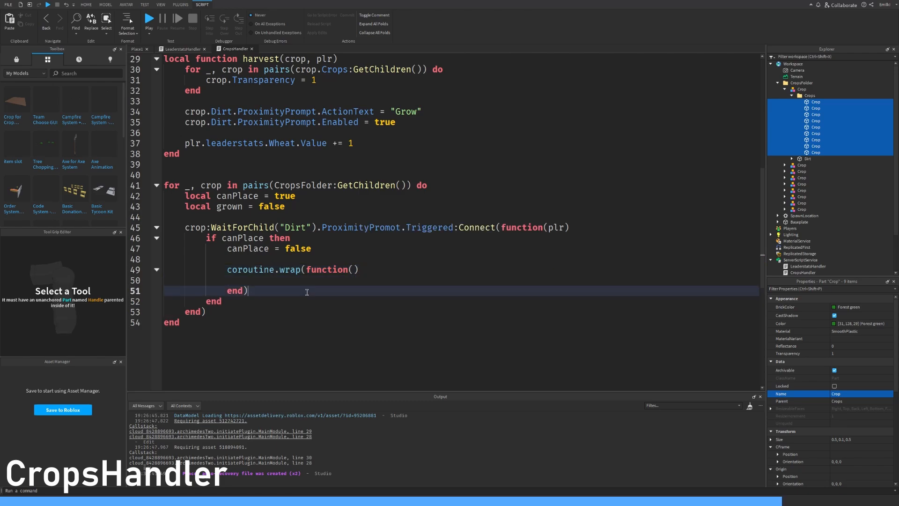
type("()")
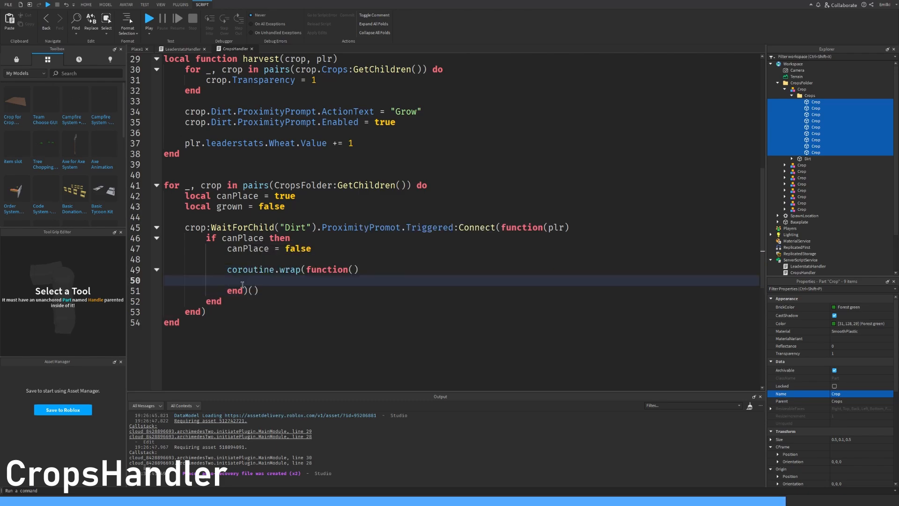
type("gro")
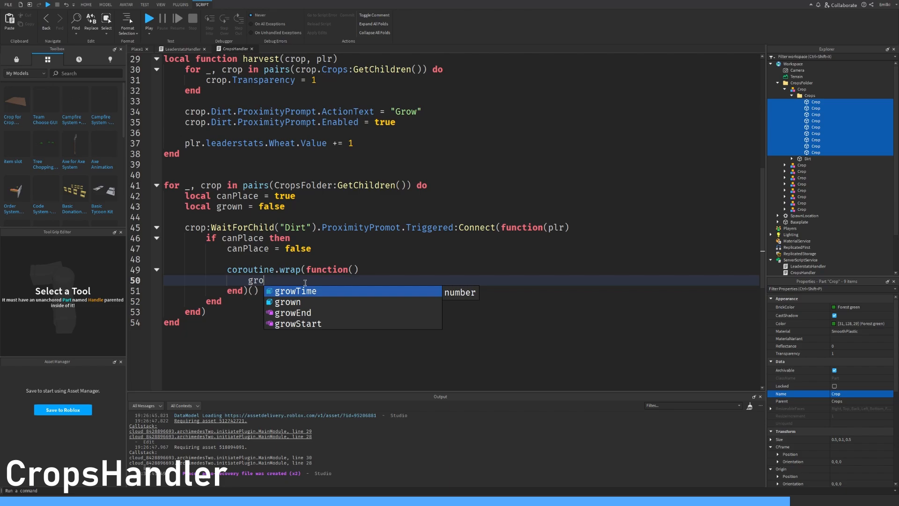
type("wStart(crop")
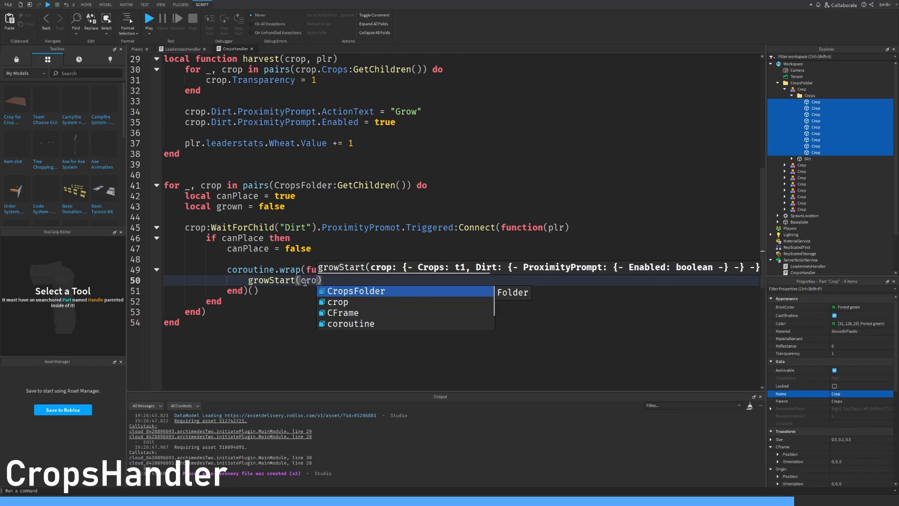
type("task.wait(")
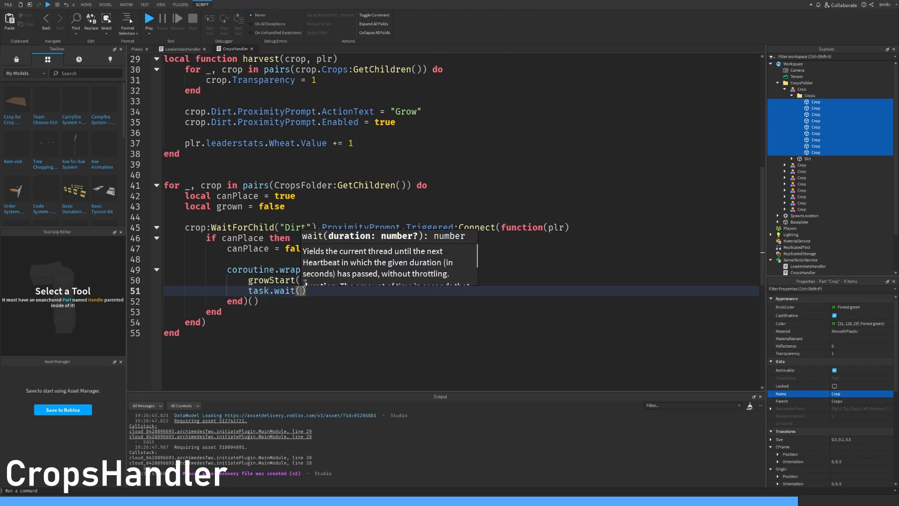
type("growTime")
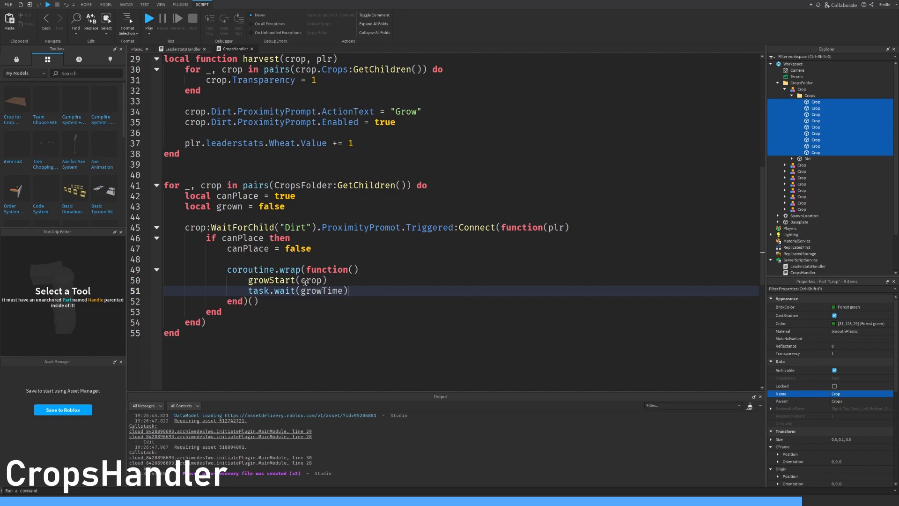
type("growEnd(c")
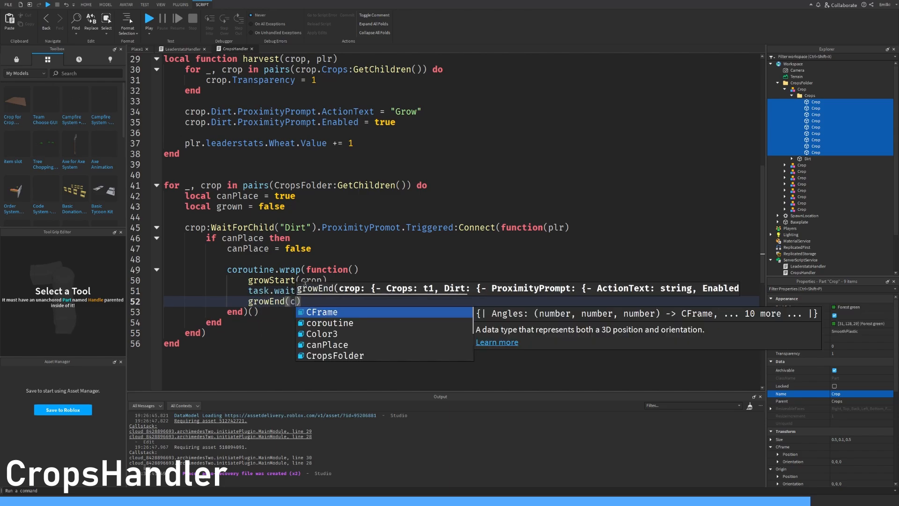
type("grown = true")
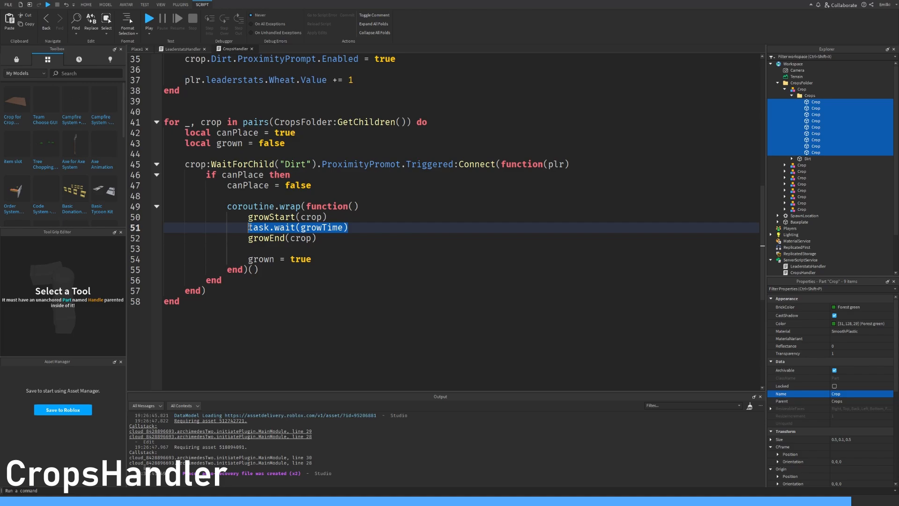
left_click(350, 227)
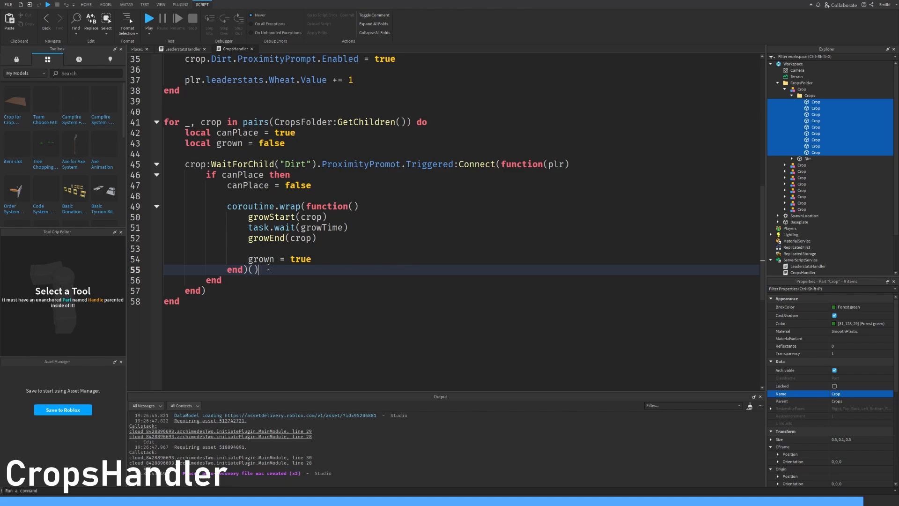
Step: Add an else branch that harvests with harvest(crop, plr) when grown and sets grown false
scroll("down", 3)
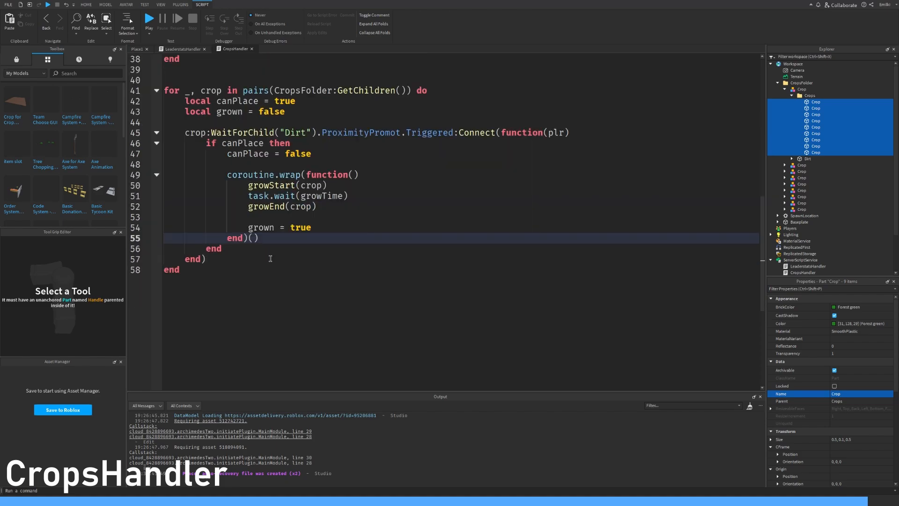
type("else")
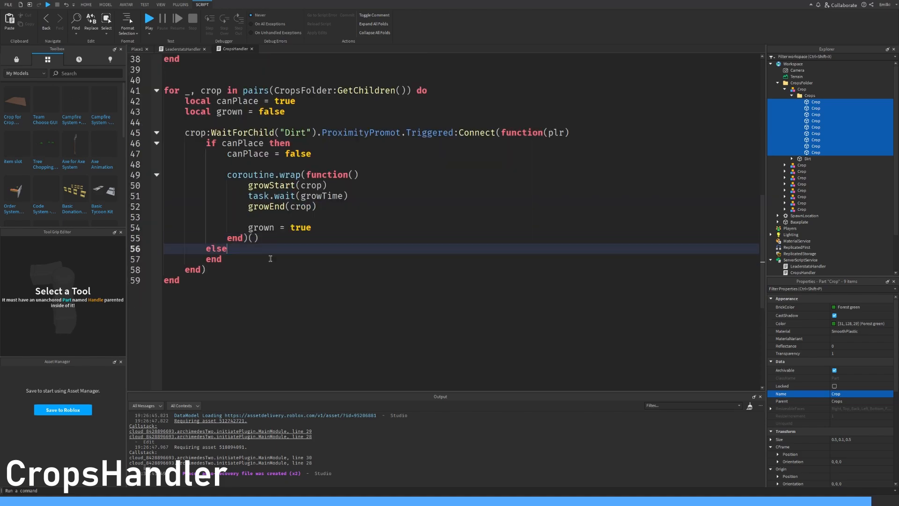
type("if grown then")
type("harvest(c")
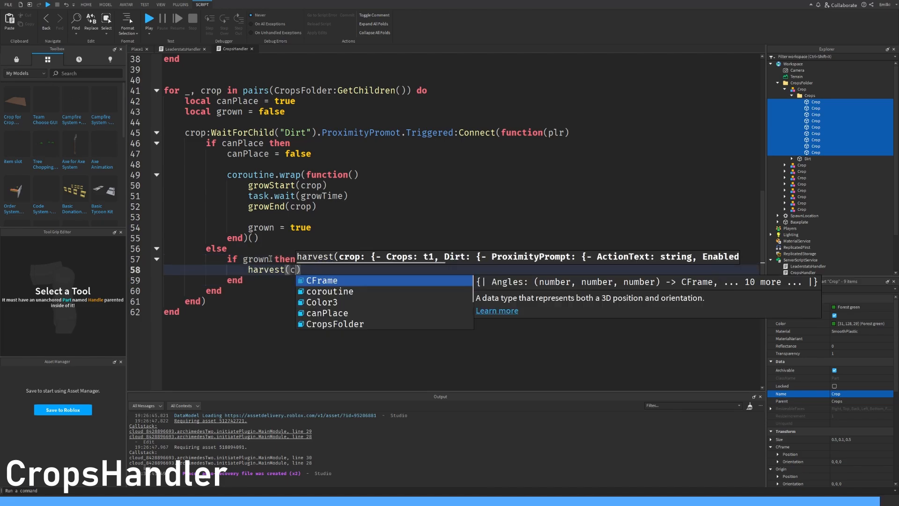
type("crop, plr)")
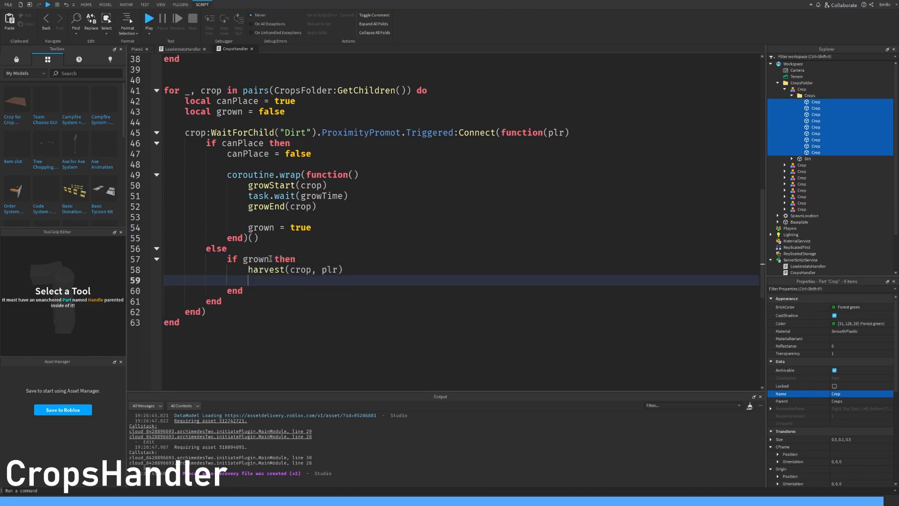
type("grown = fal")
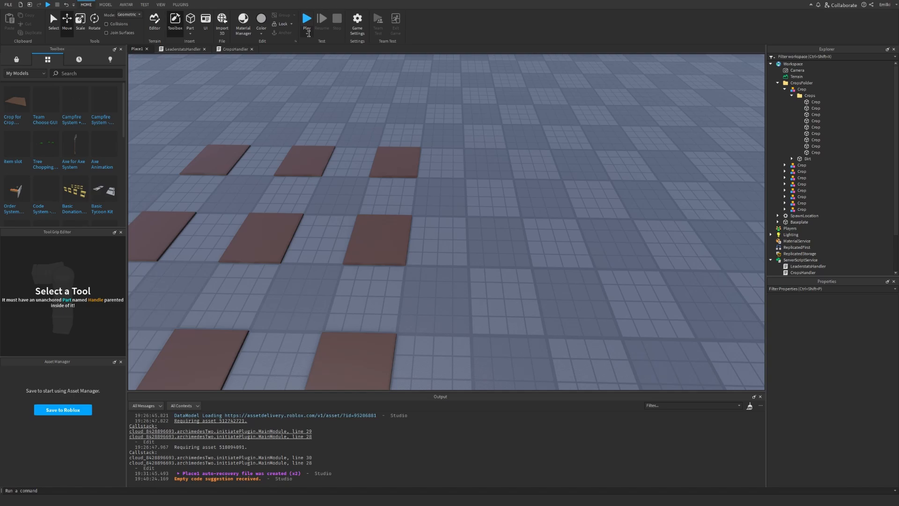
Step: Run a playtest, jump to the line 45 error, stop, and restart the playtest
left_click(309, 20)
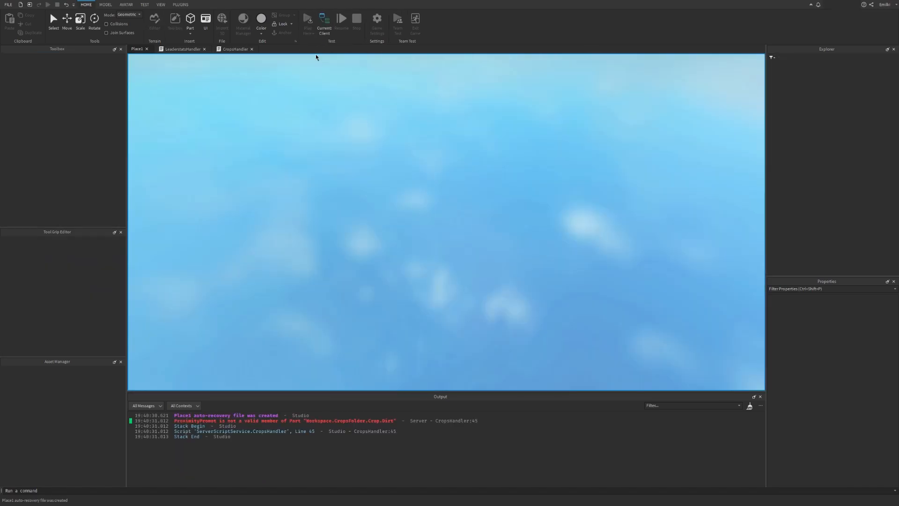
left_click(309, 19)
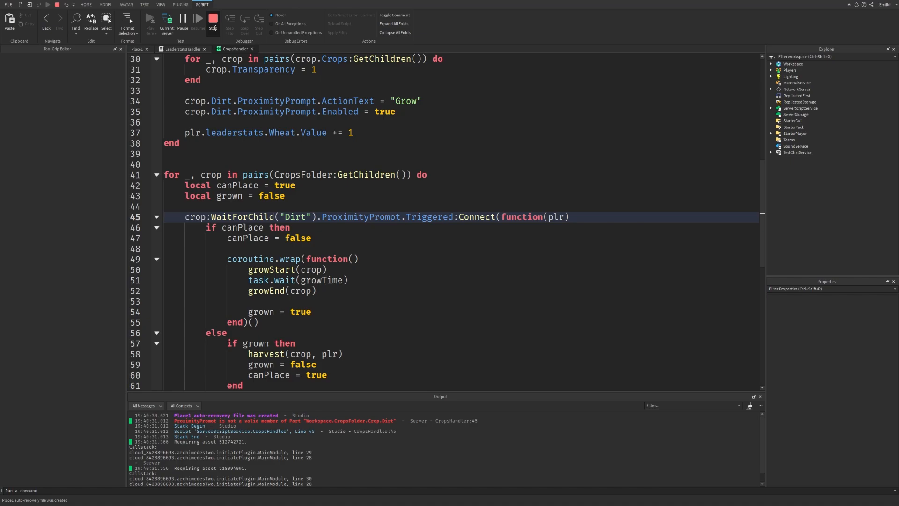
left_click(212, 21)
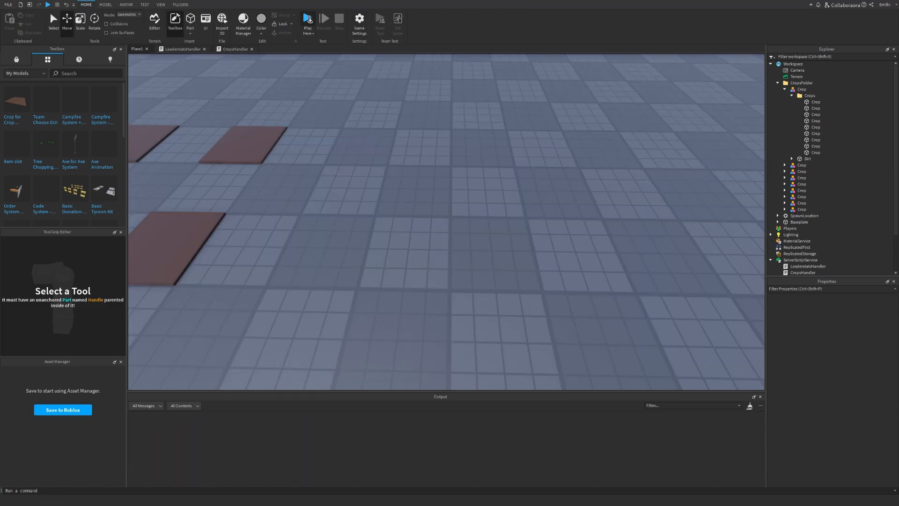
left_click(308, 19)
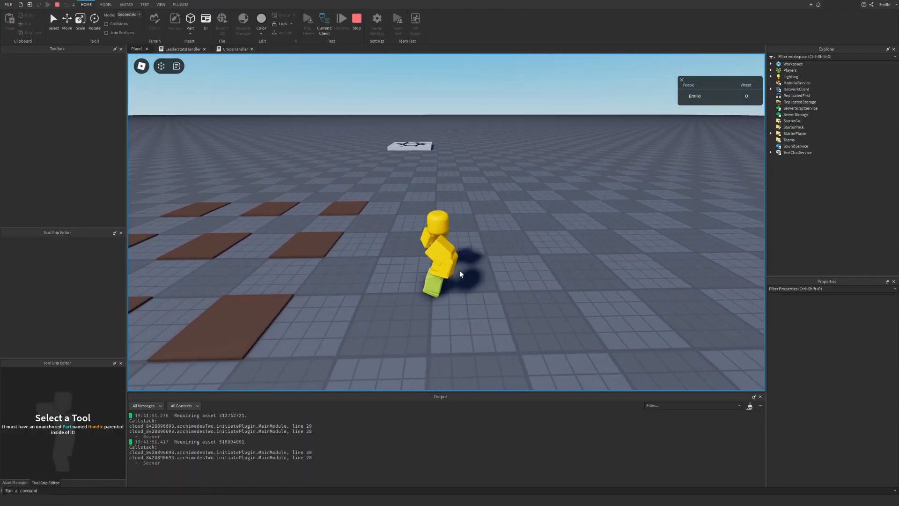